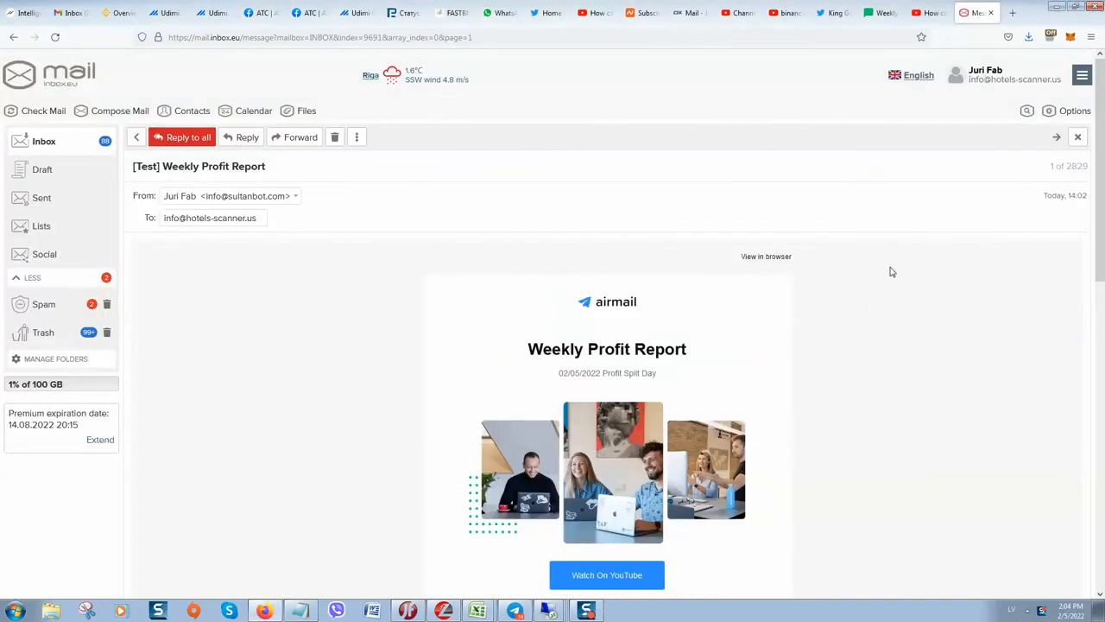
mouse_move(847, 267)
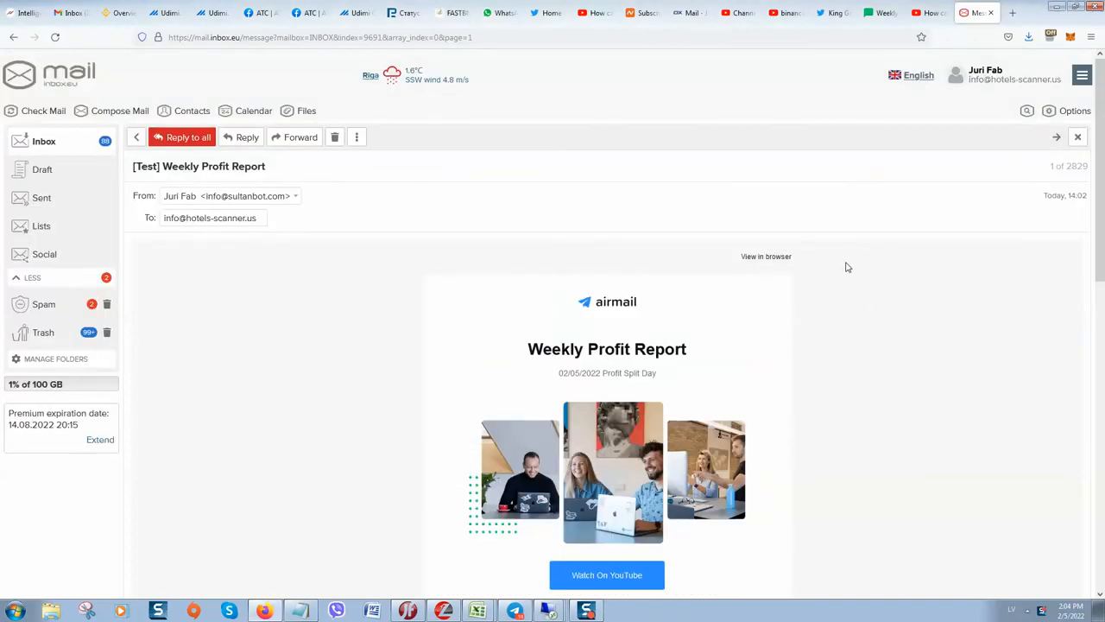
mouse_move(758, 194)
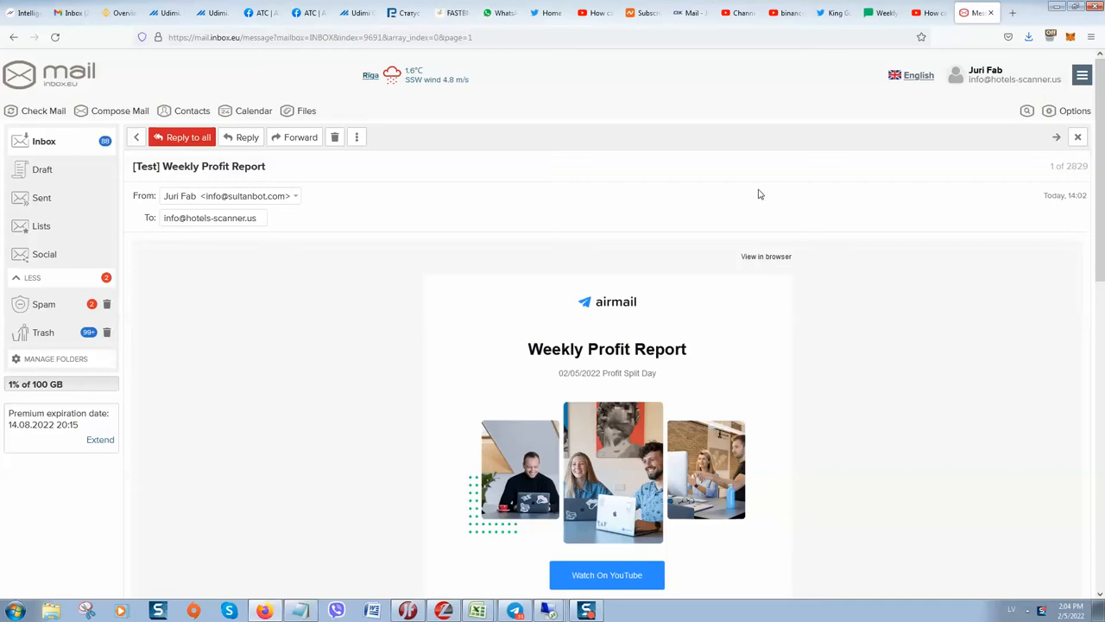
mouse_move(761, 210)
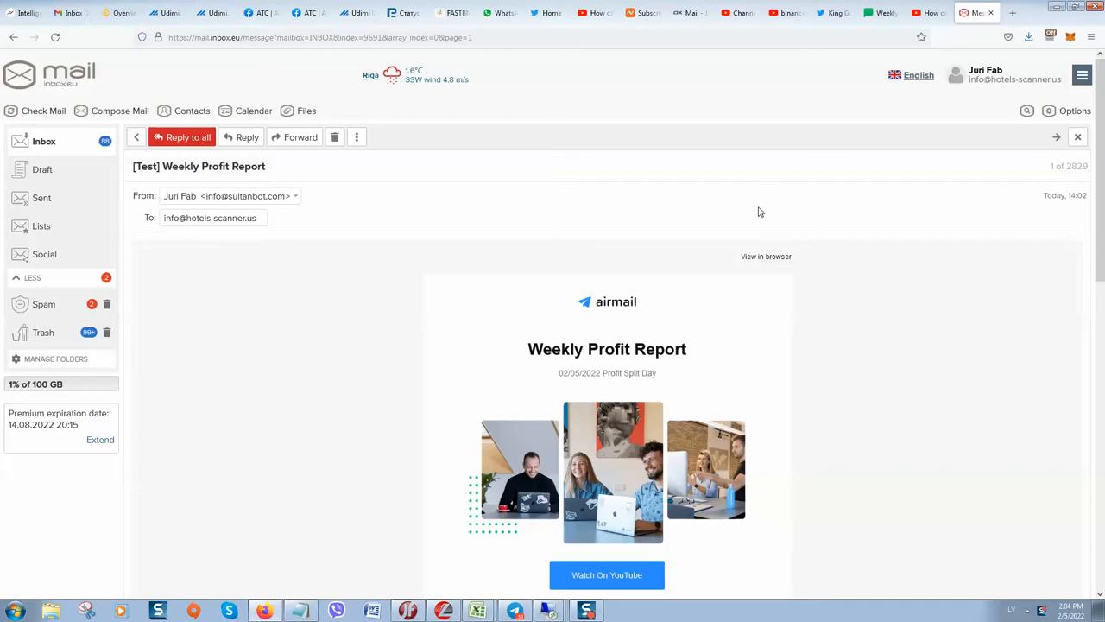
mouse_move(728, 180)
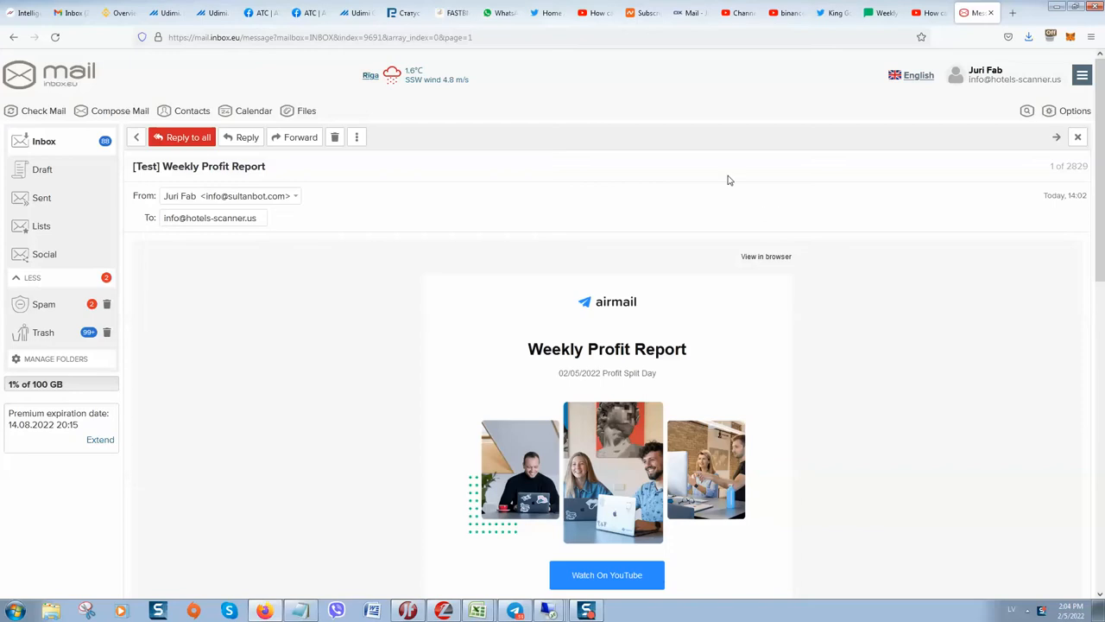
mouse_move(843, 238)
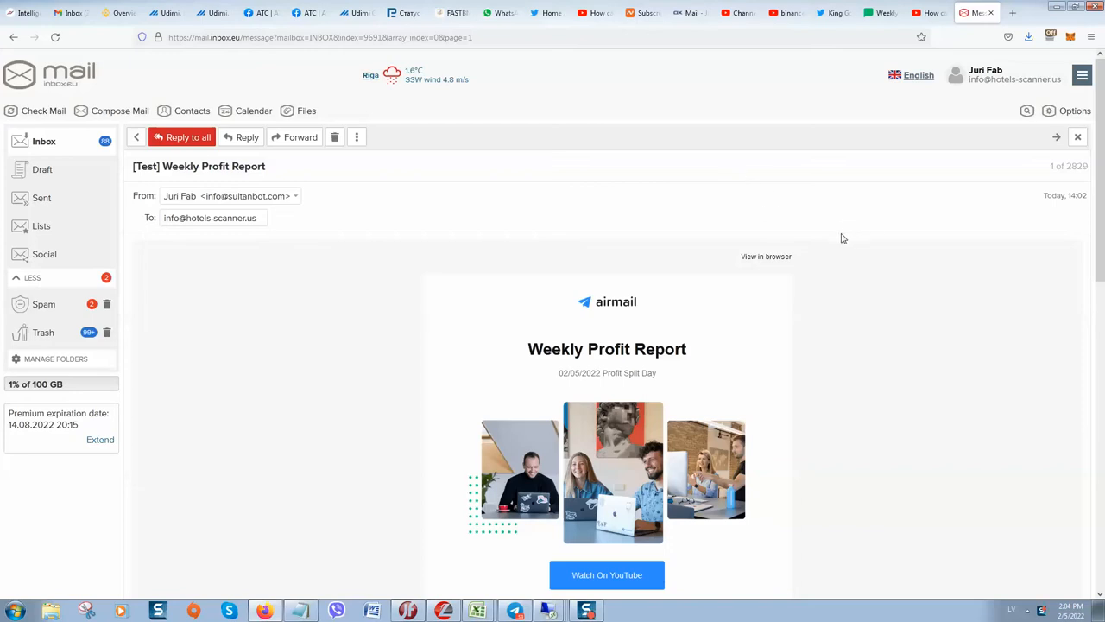
mouse_move(829, 232)
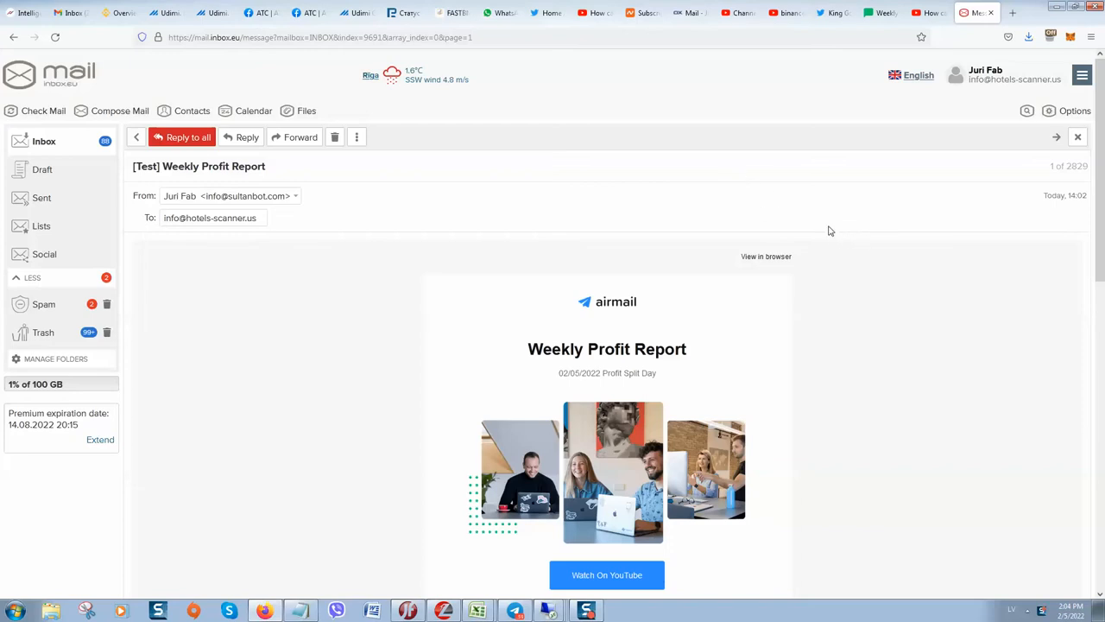
Step: Glance at the Binance wallet and test email, then browse Udimi's promoted sellers list
click(119, 13)
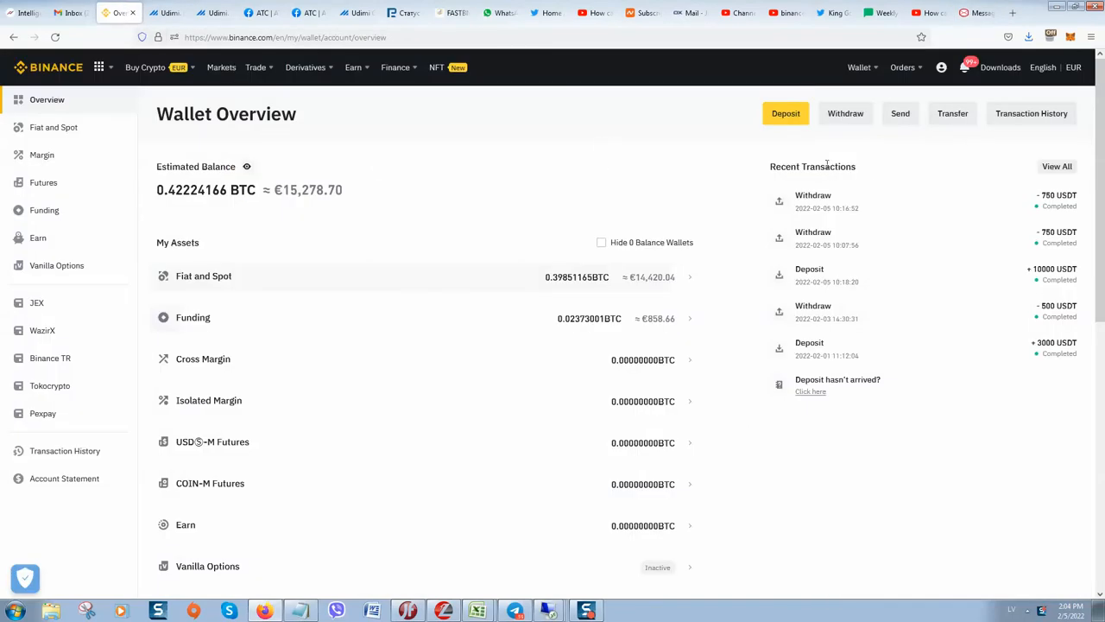
mouse_move(377, 164)
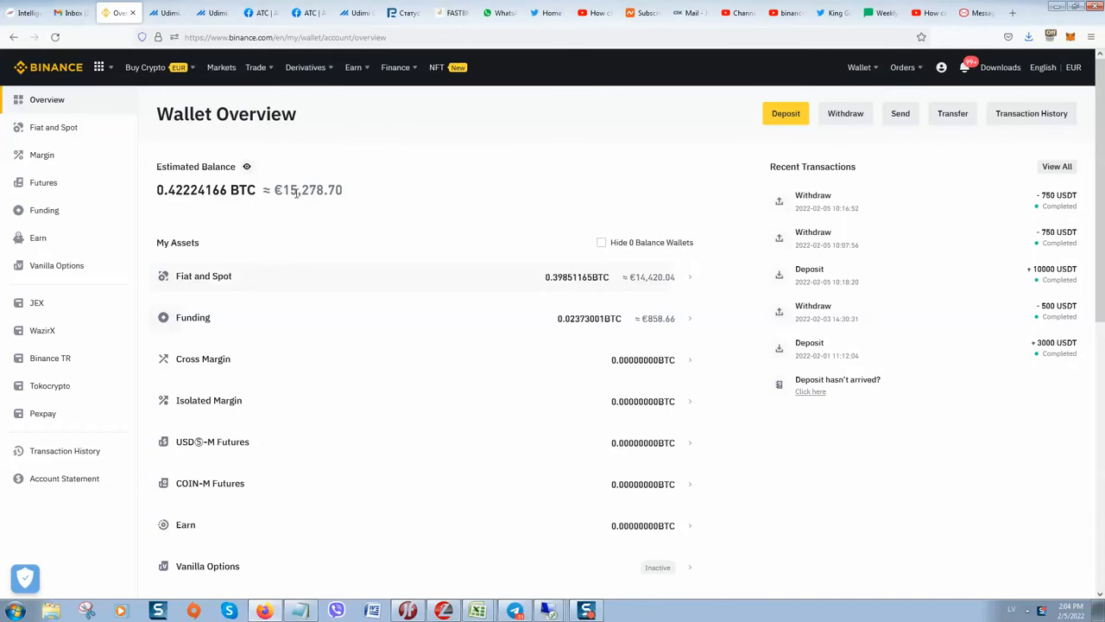
mouse_move(354, 200)
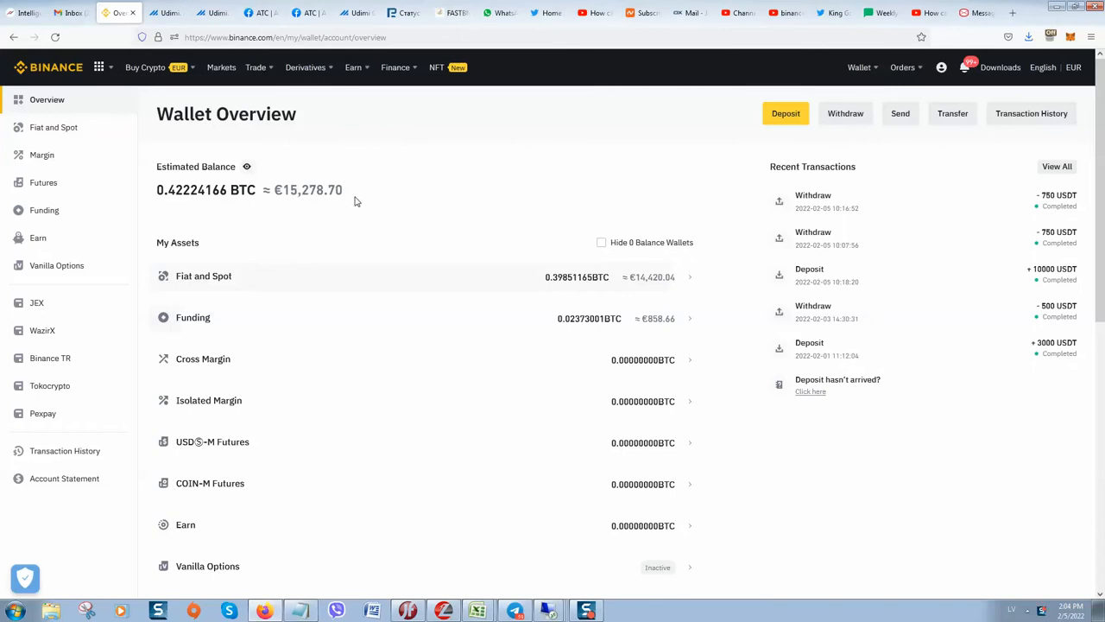
mouse_move(336, 194)
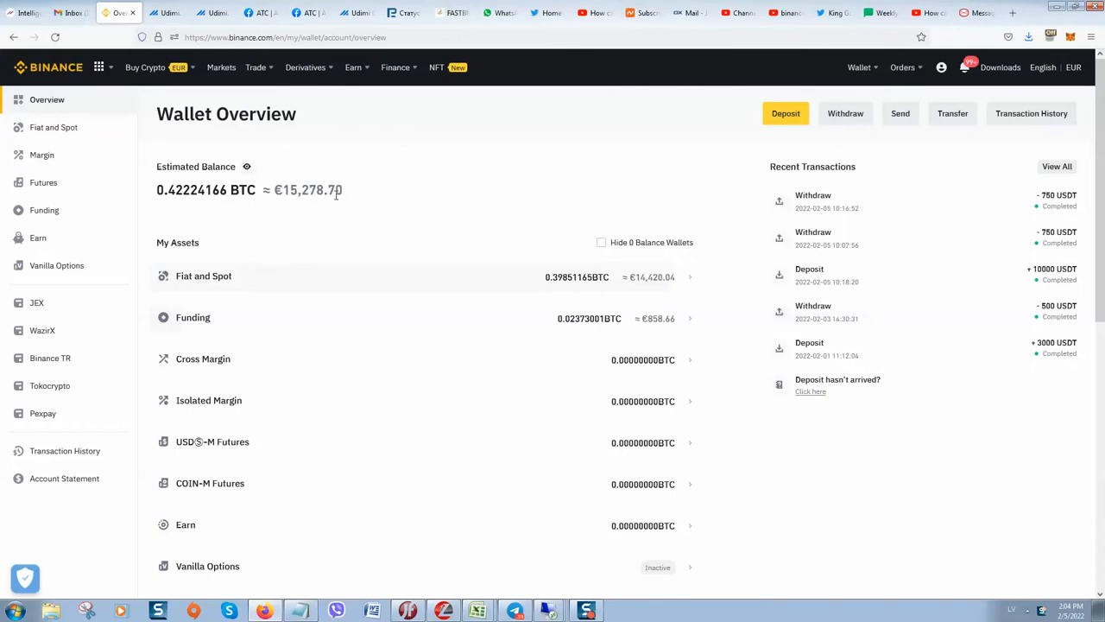
mouse_move(466, 180)
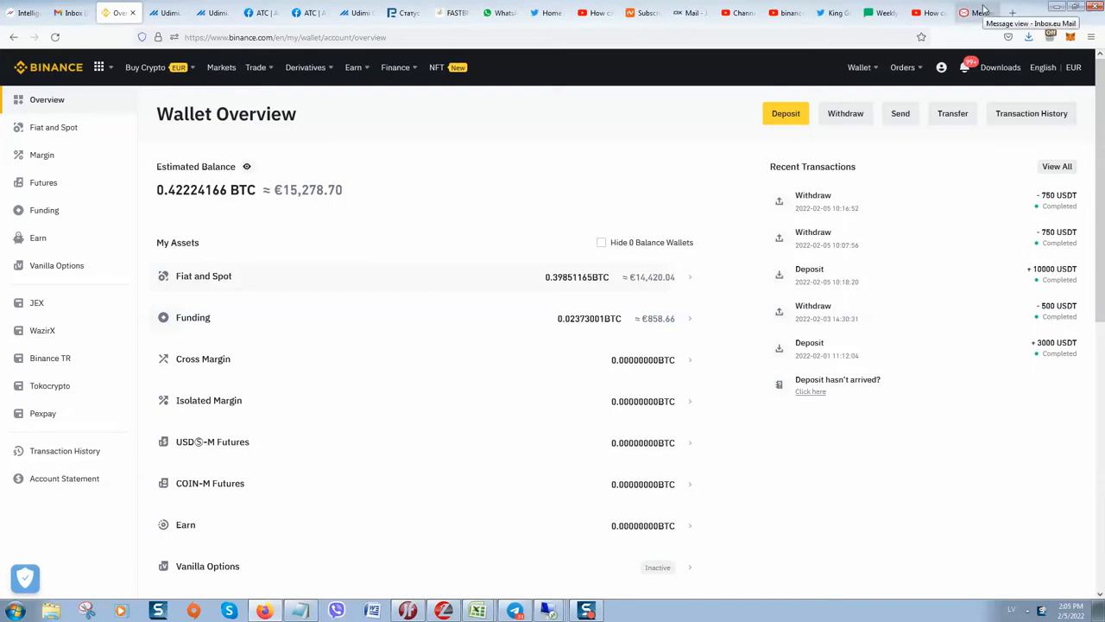
click(977, 12)
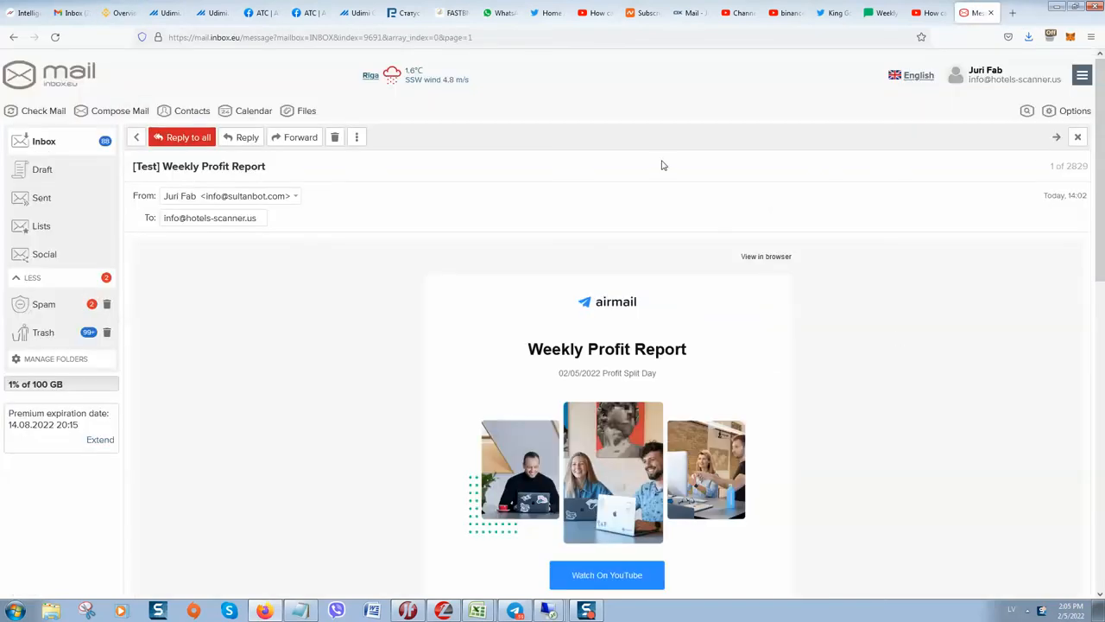
mouse_move(639, 236)
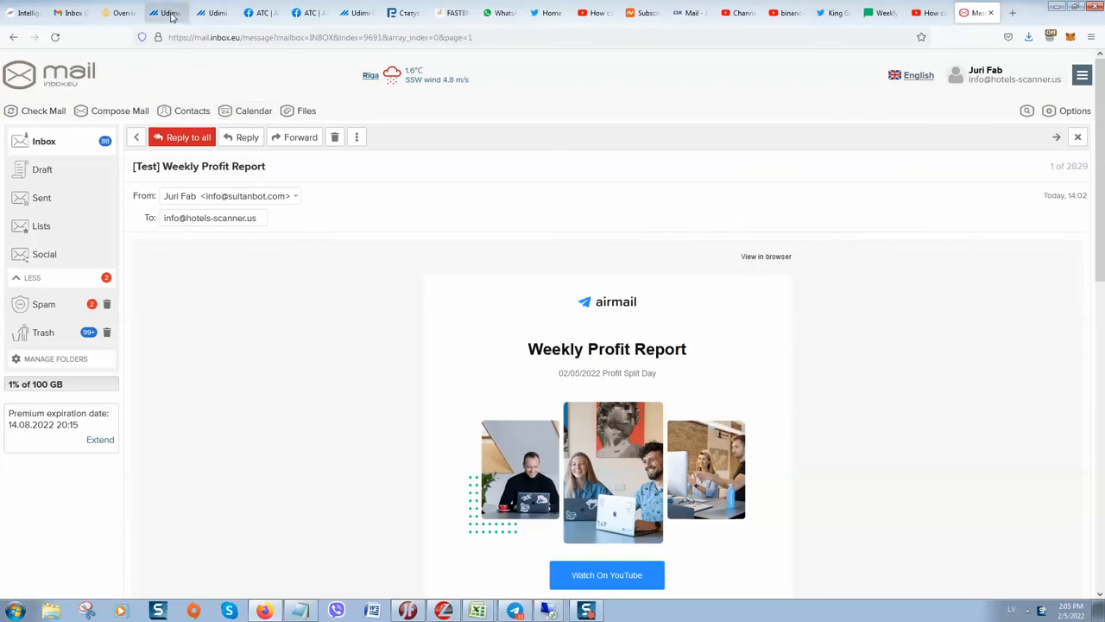
click(166, 12)
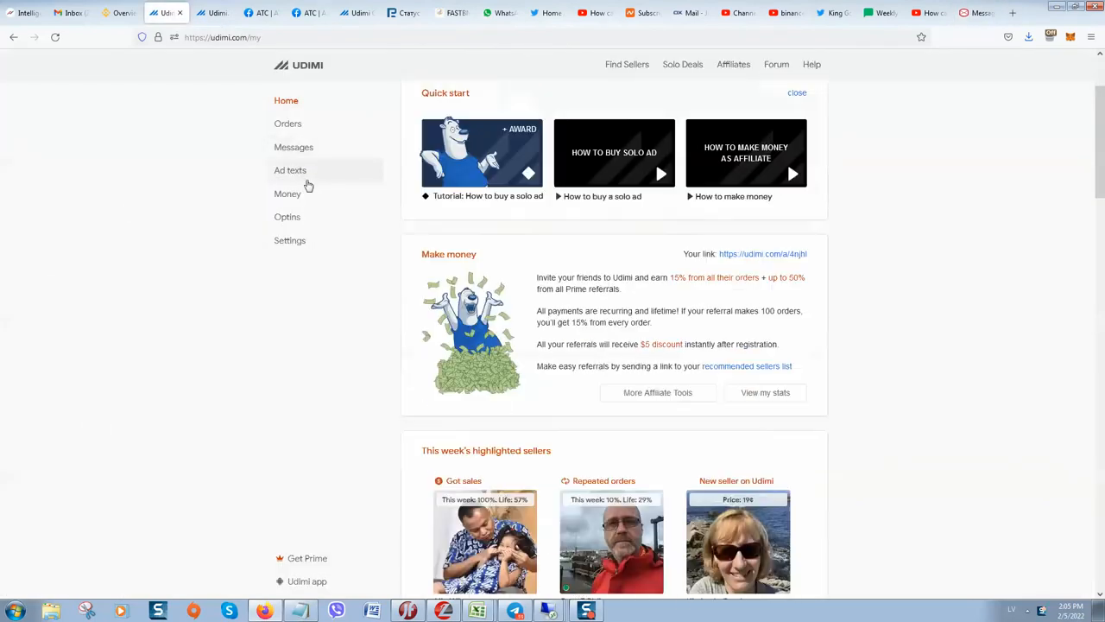
scroll(down, 3)
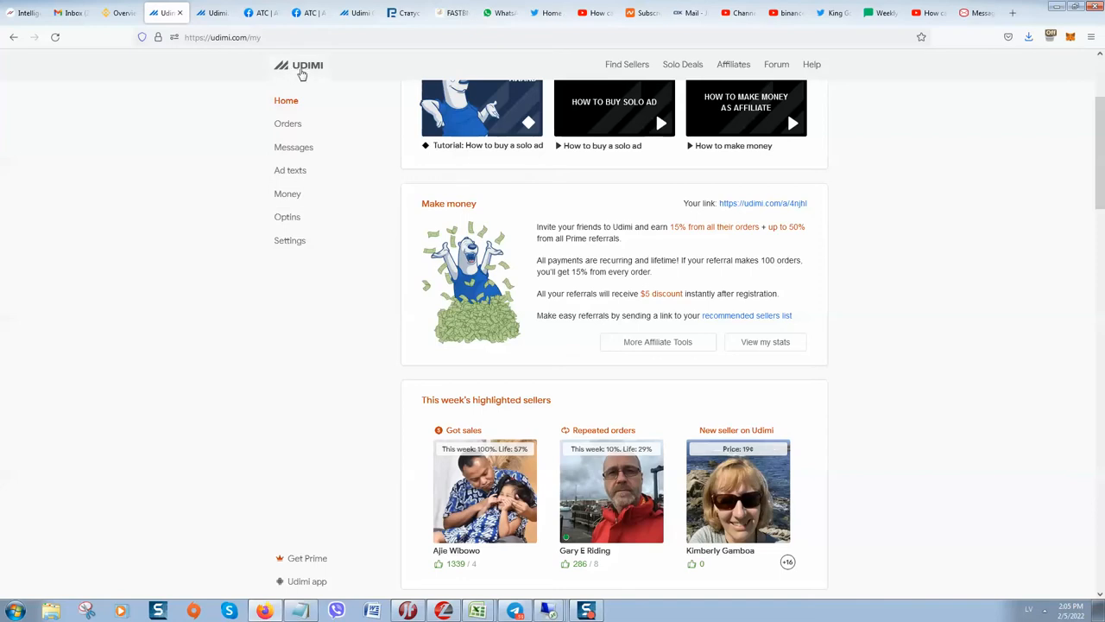
scroll(down, 3)
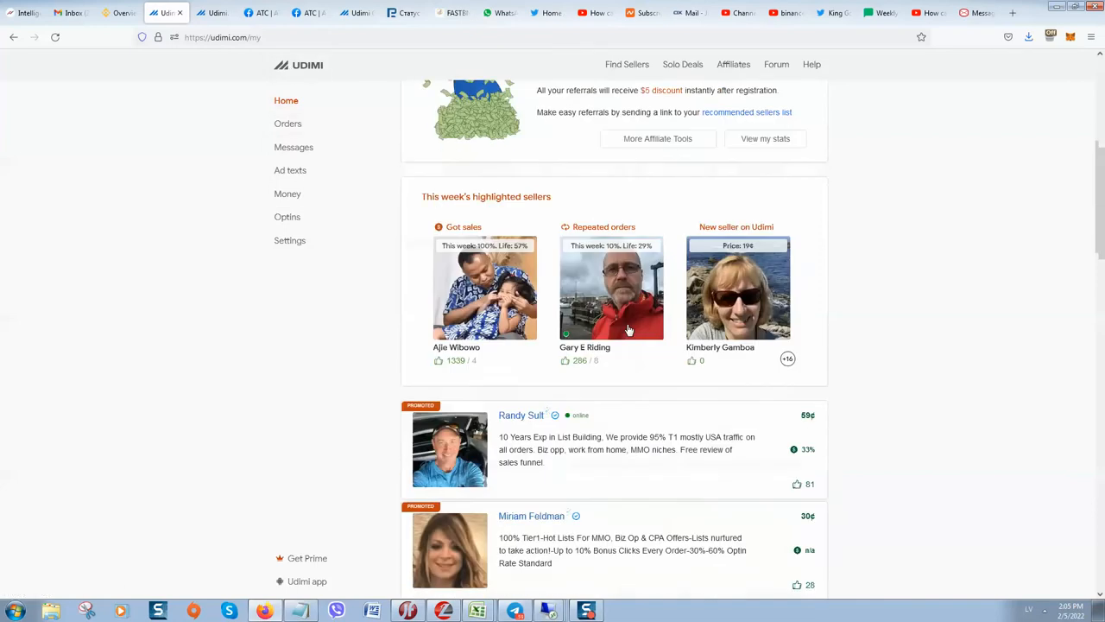
scroll(down, 3)
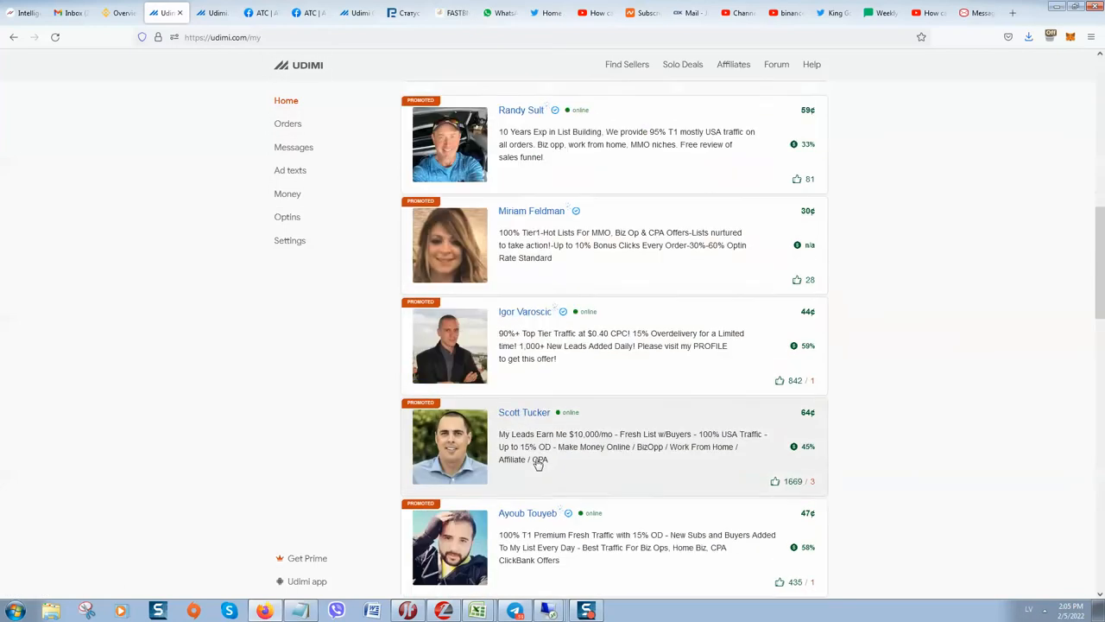
scroll(down, 3)
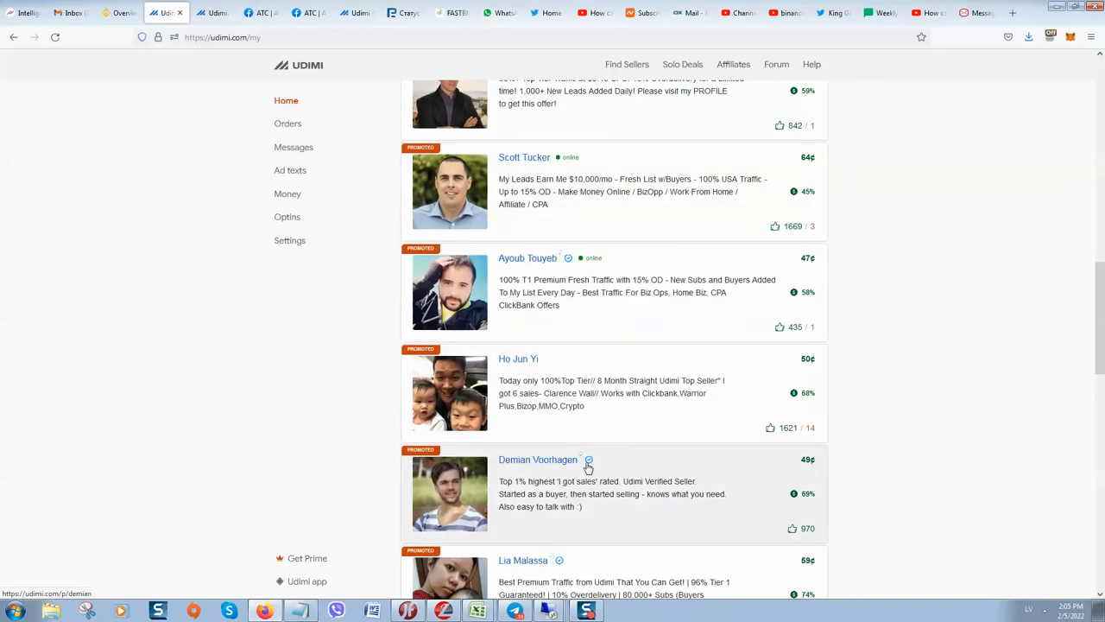
scroll(down, 3)
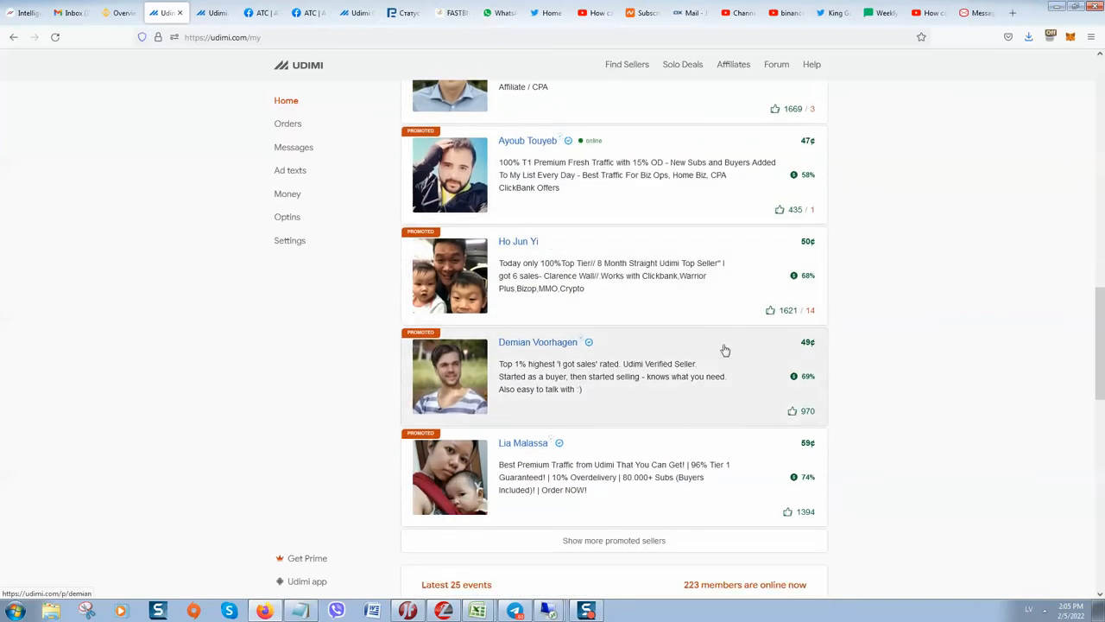
mouse_move(630, 388)
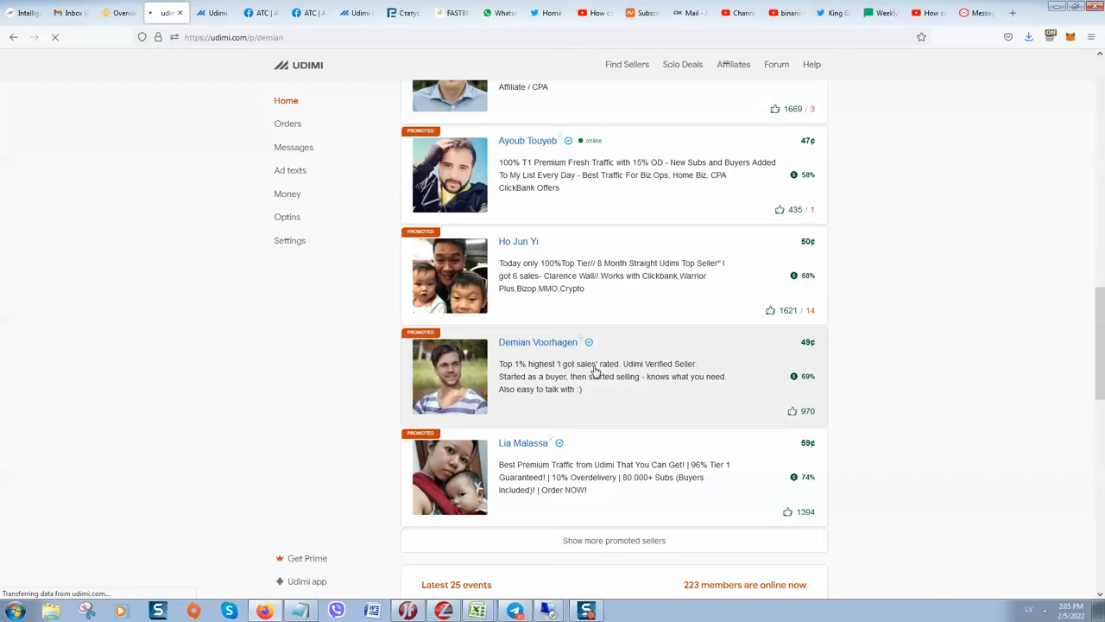
mouse_move(597, 390)
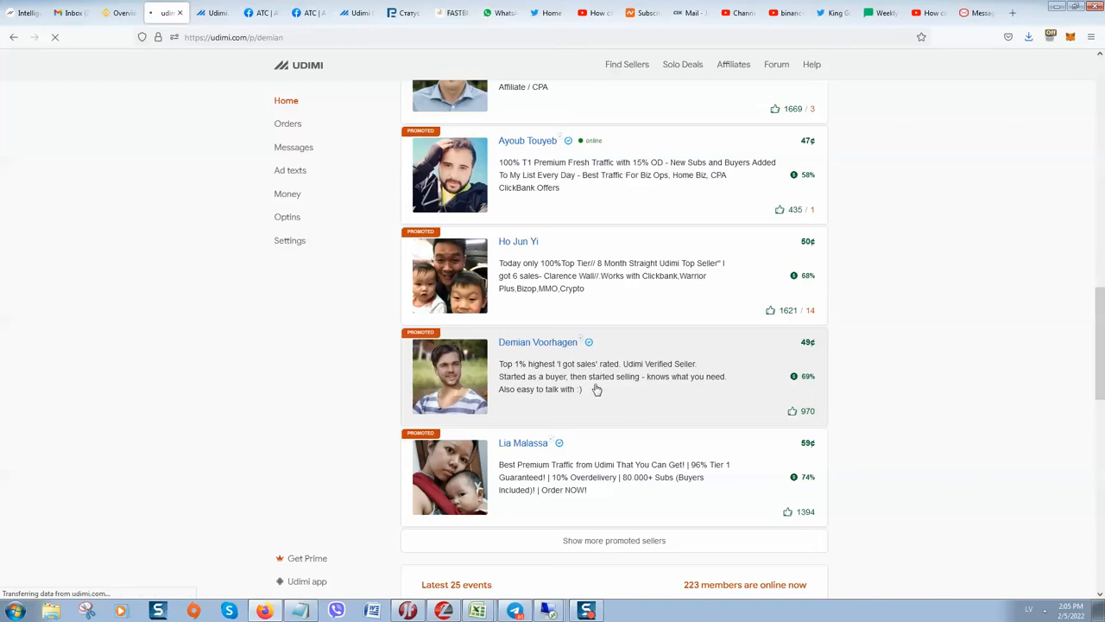
mouse_move(626, 182)
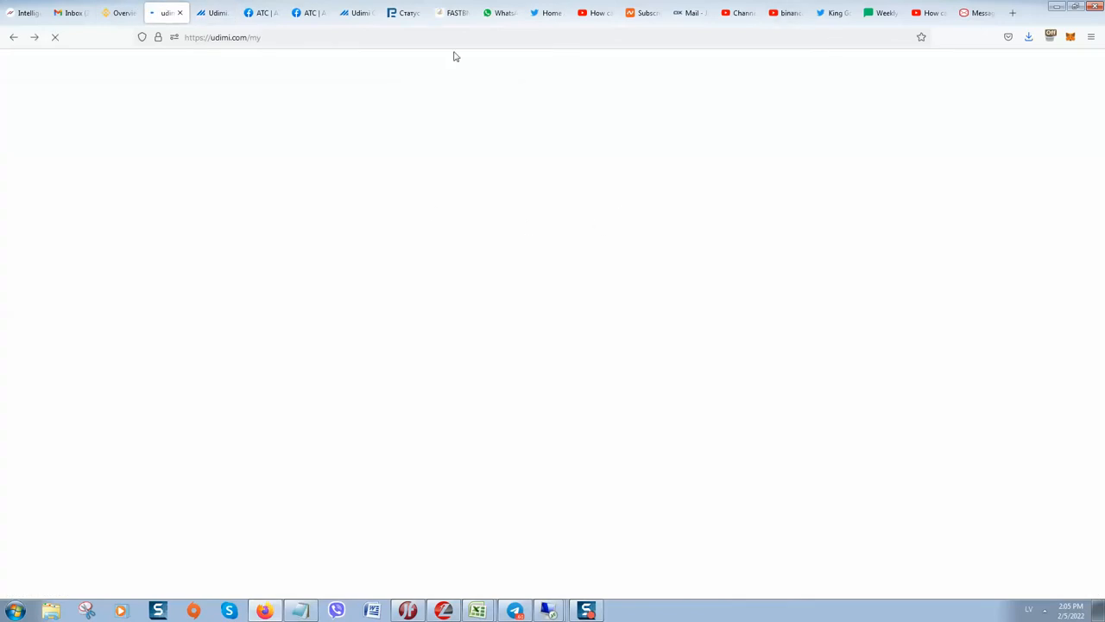
Step: Reload the Udimi home page and scroll down to this week's highlighted sellers
click(223, 38)
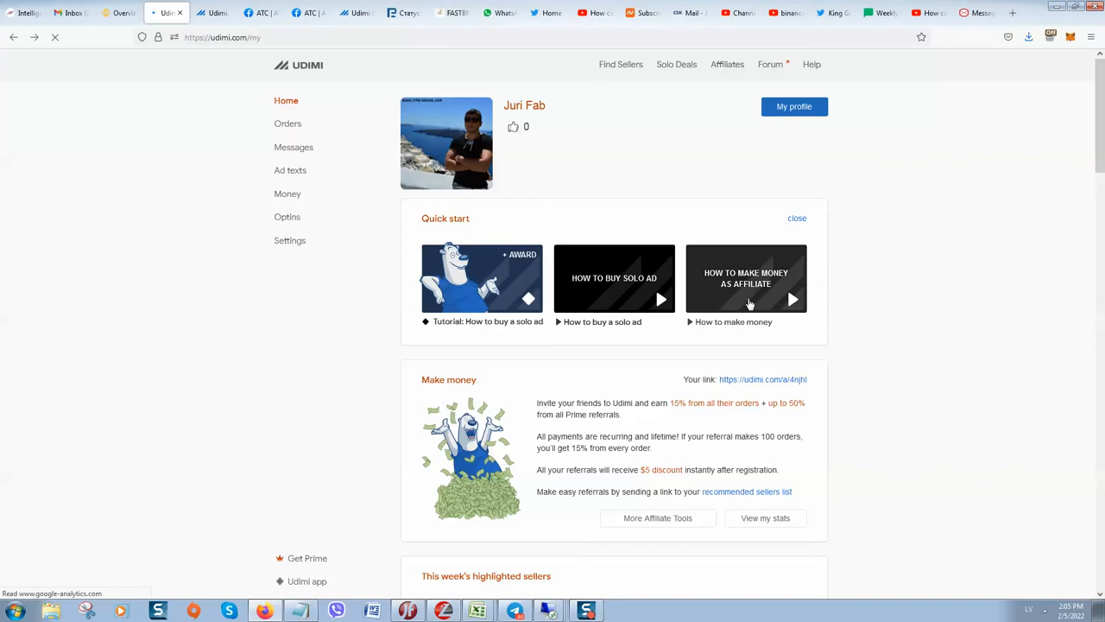
scroll(down, 3)
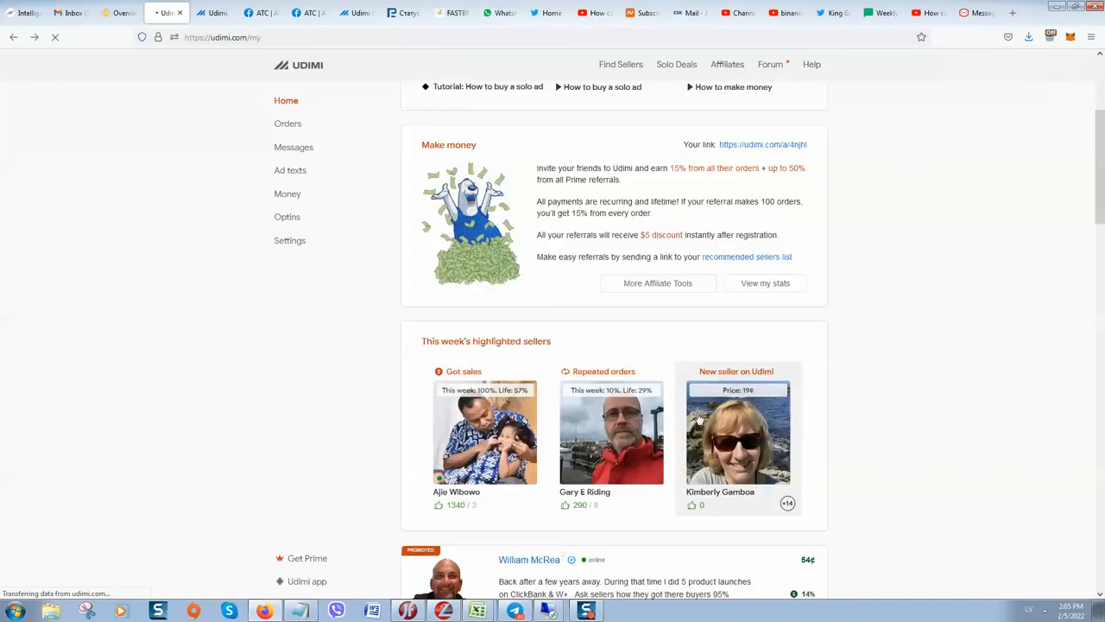
scroll(down, 3)
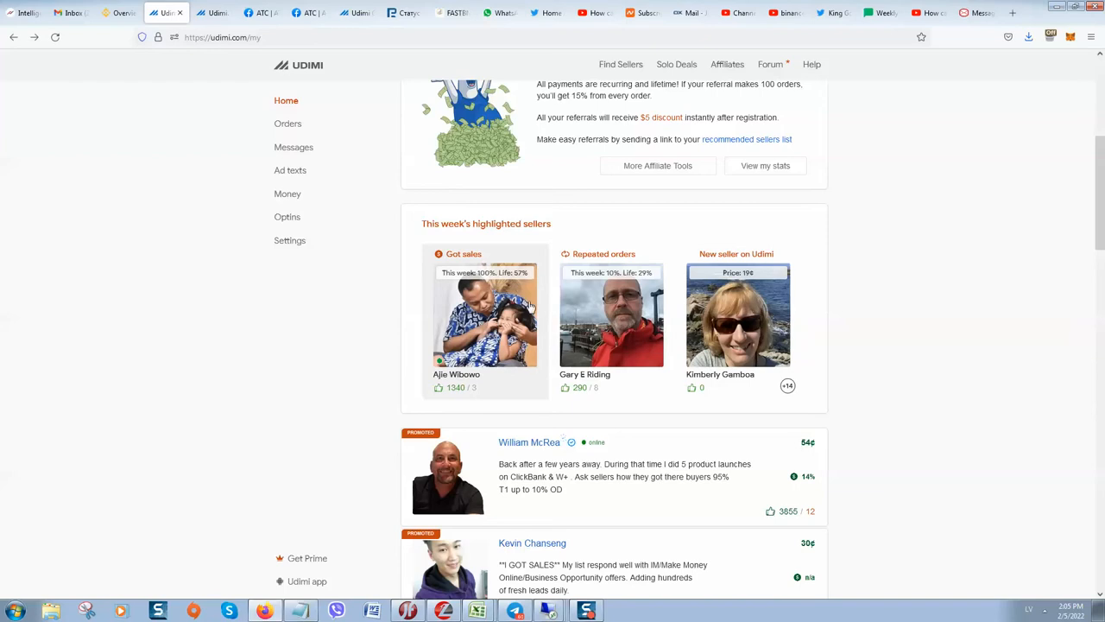
mouse_move(441, 278)
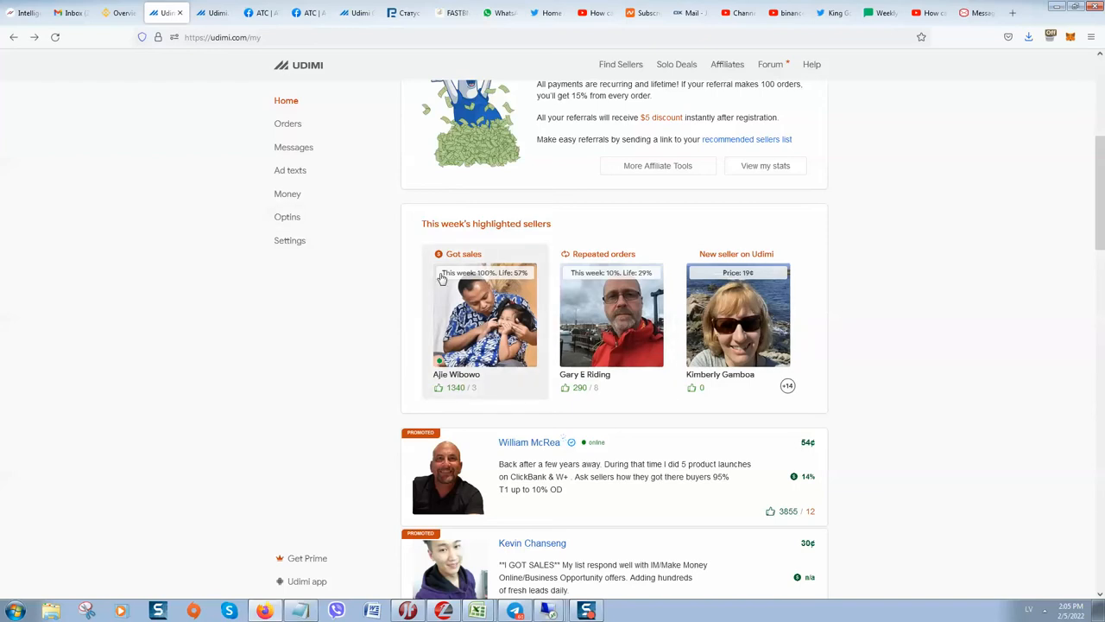
mouse_move(509, 331)
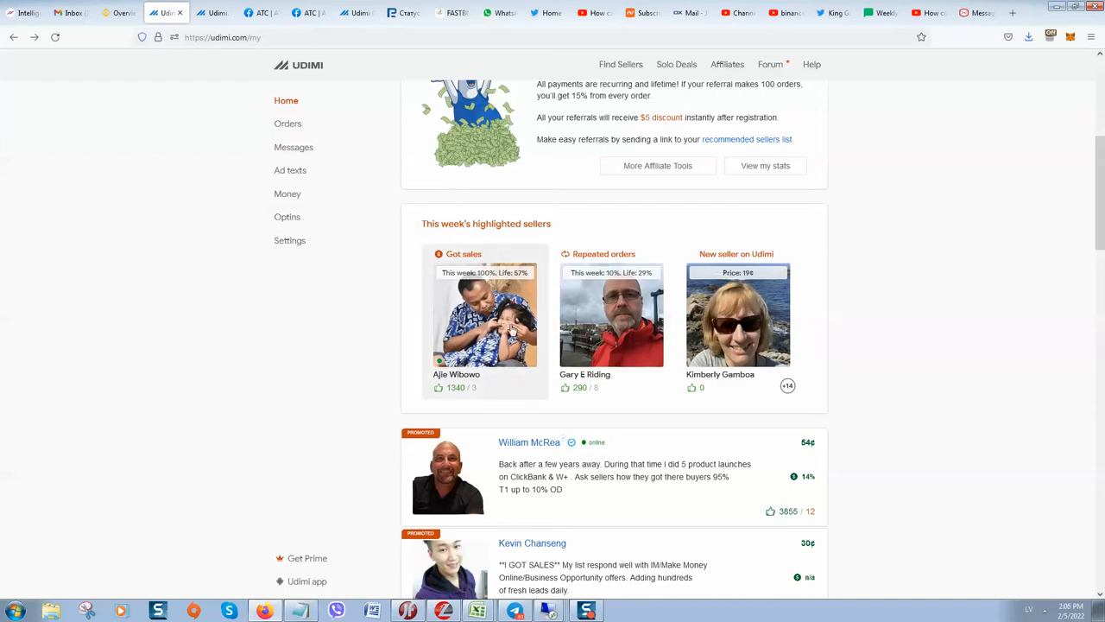
mouse_move(376, 76)
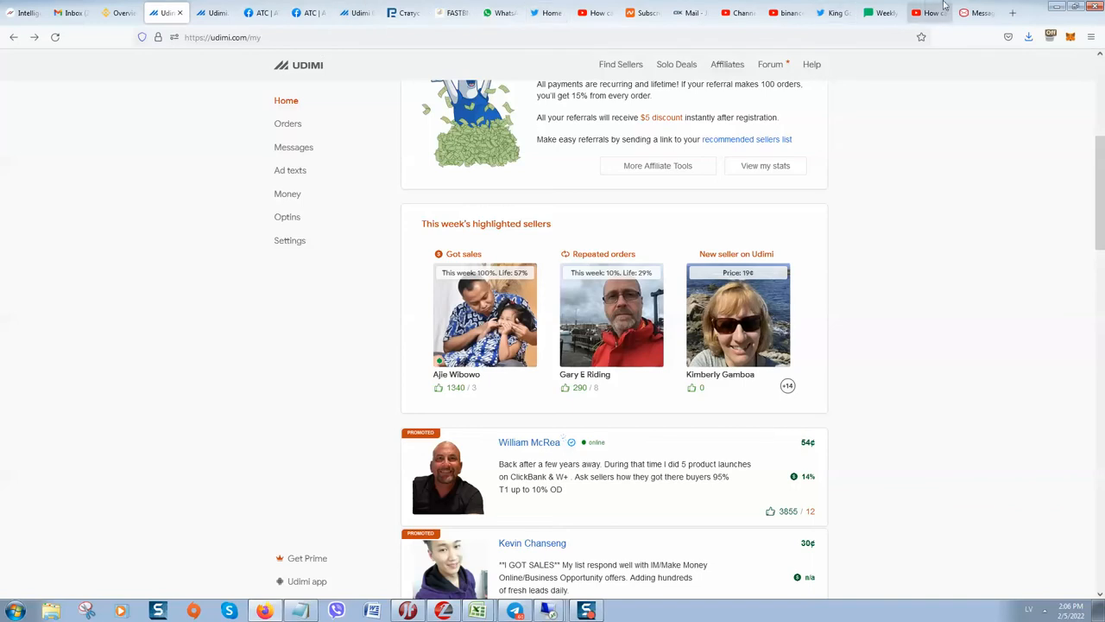
Step: Return to the Weekly Profit Report drag-and-drop editor and scroll down its preview
click(881, 12)
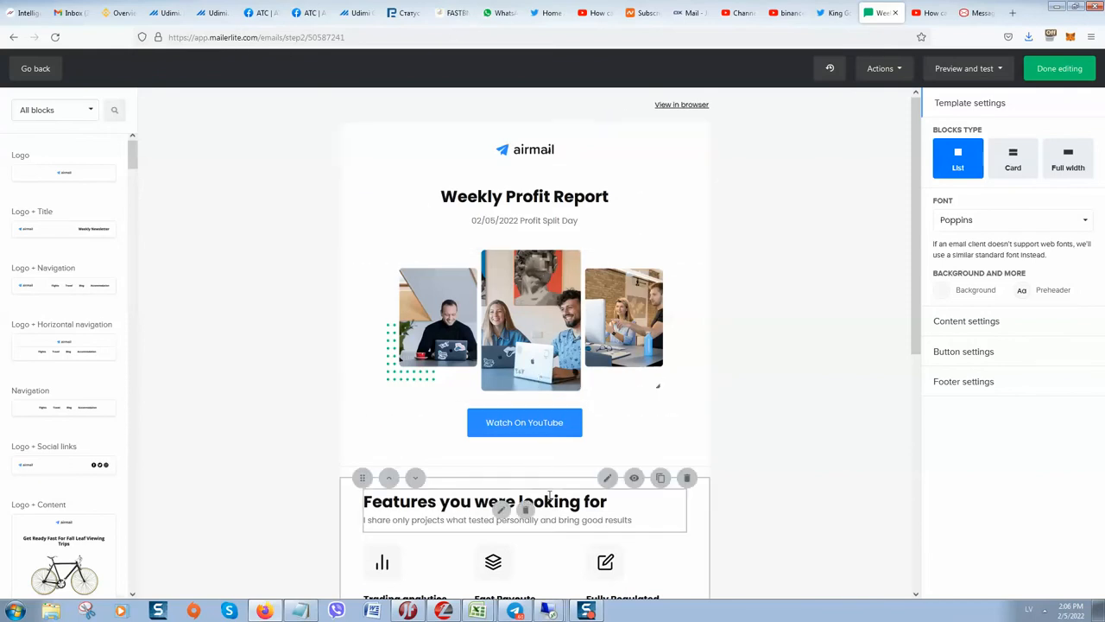
scroll(down, 3)
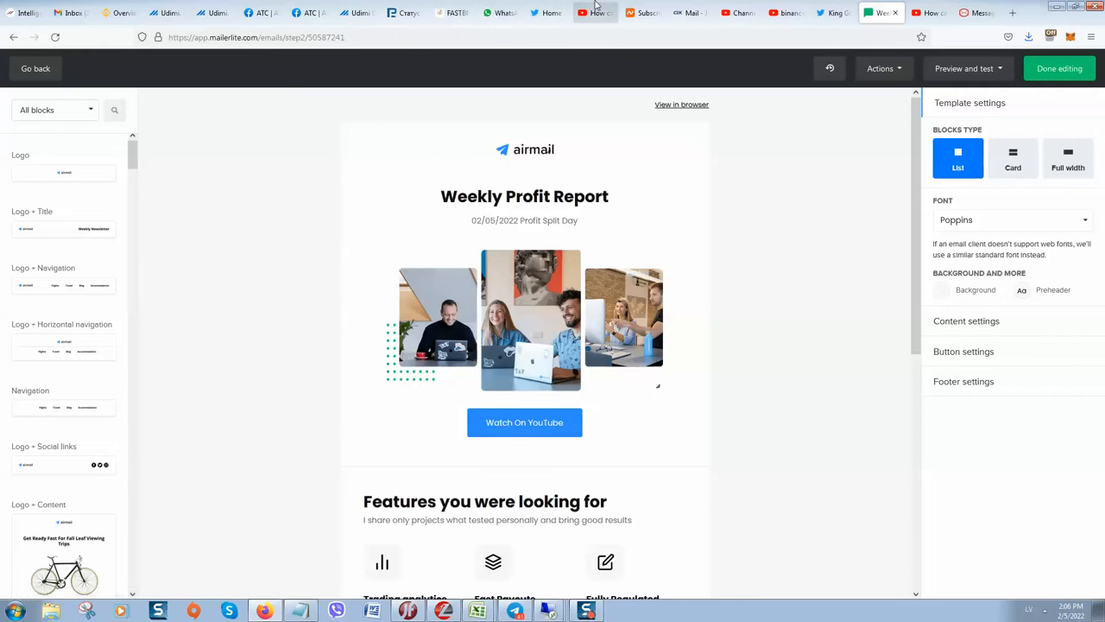
click(595, 12)
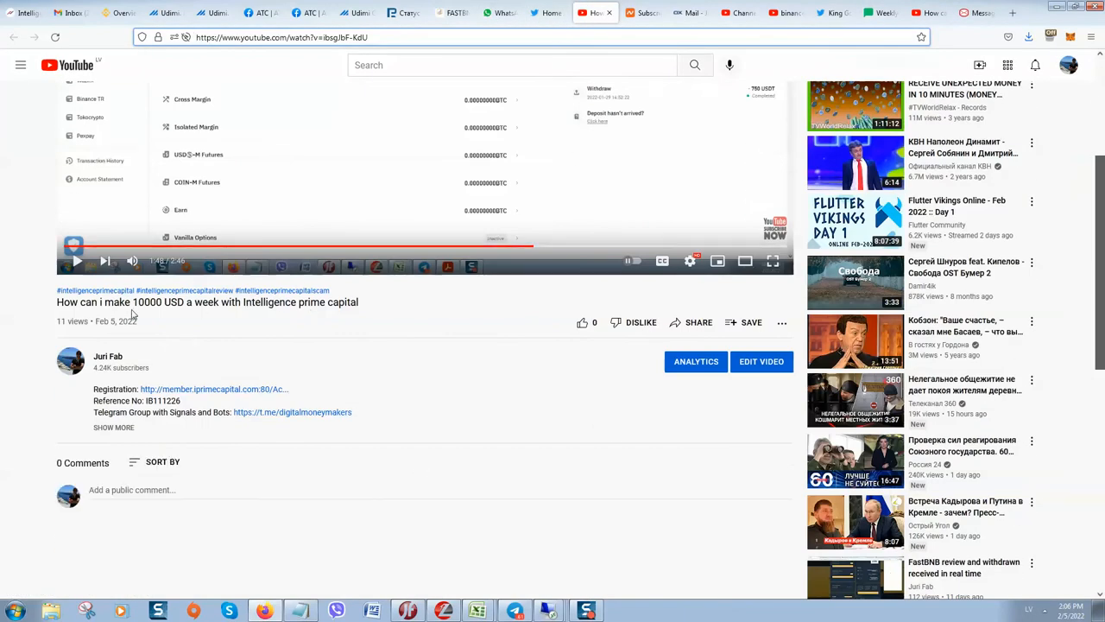
mouse_move(328, 301)
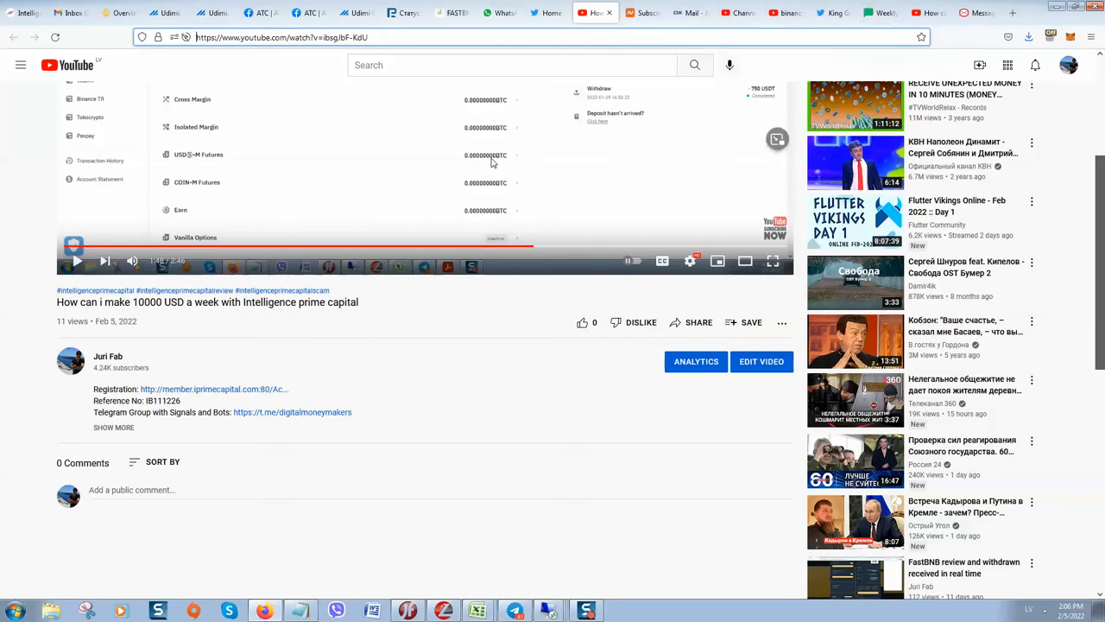
mouse_move(515, 135)
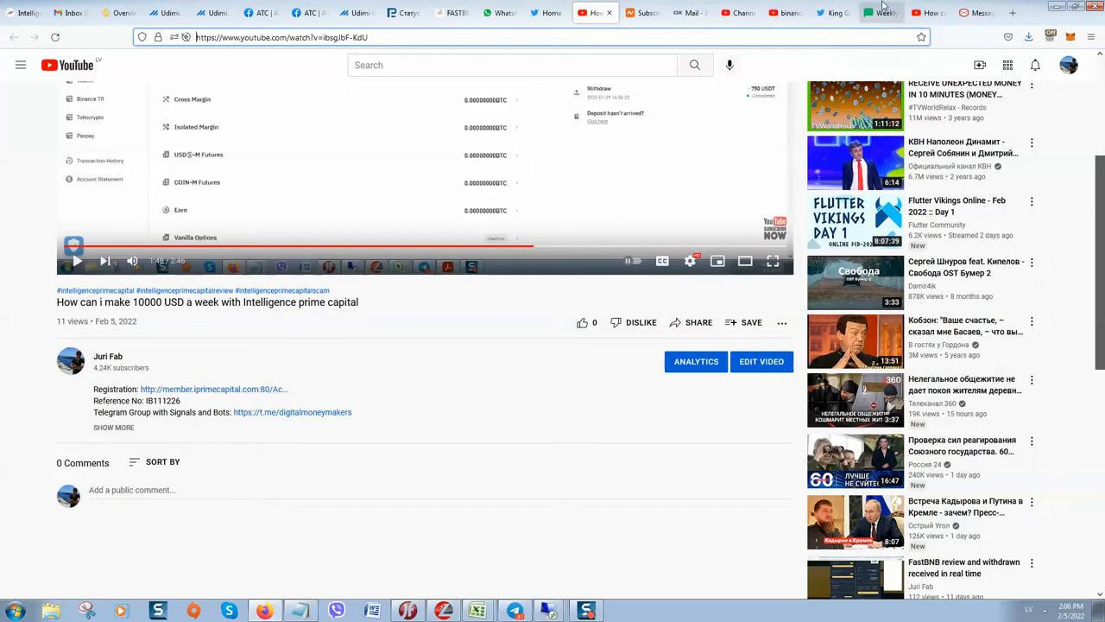
mouse_move(885, 12)
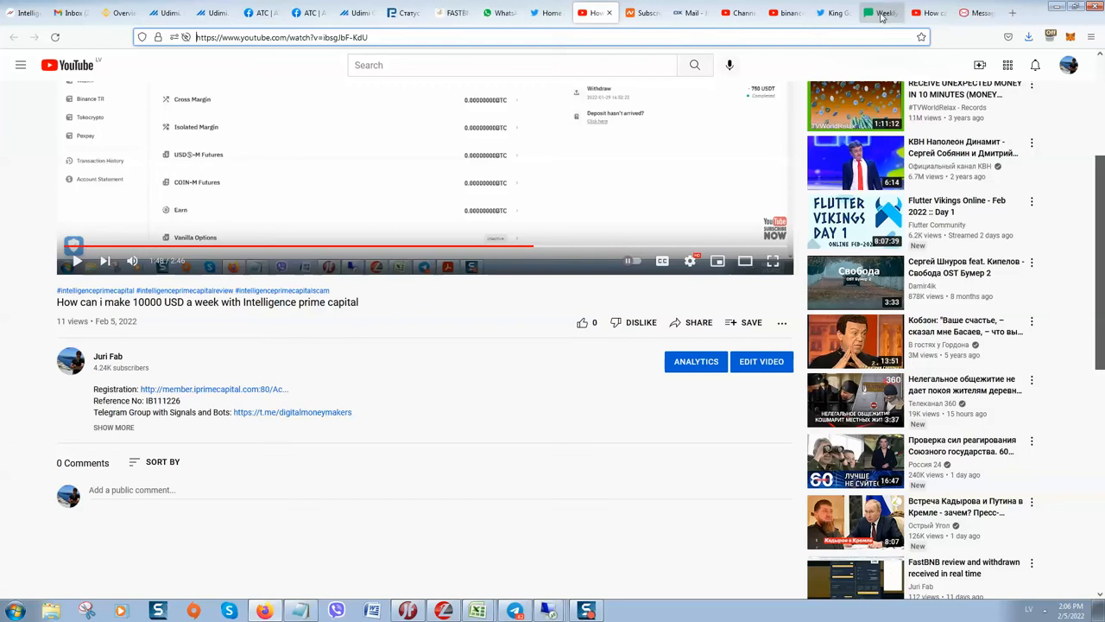
mouse_move(883, 13)
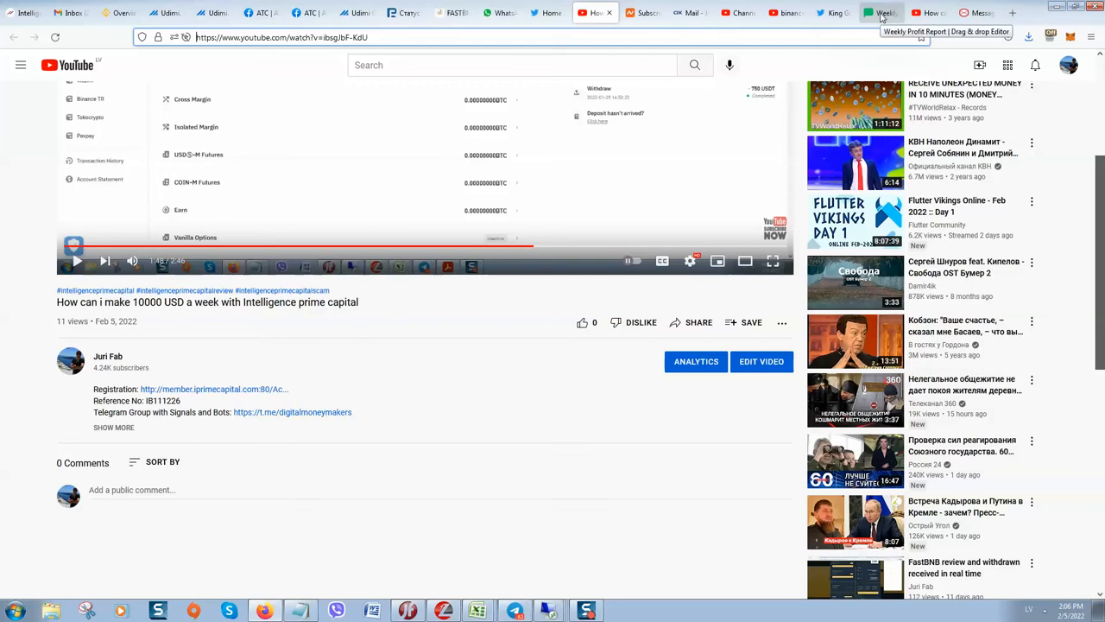
Step: Reopen the Weekly Profit Report editor, select a block, and scroll to the features section
click(880, 13)
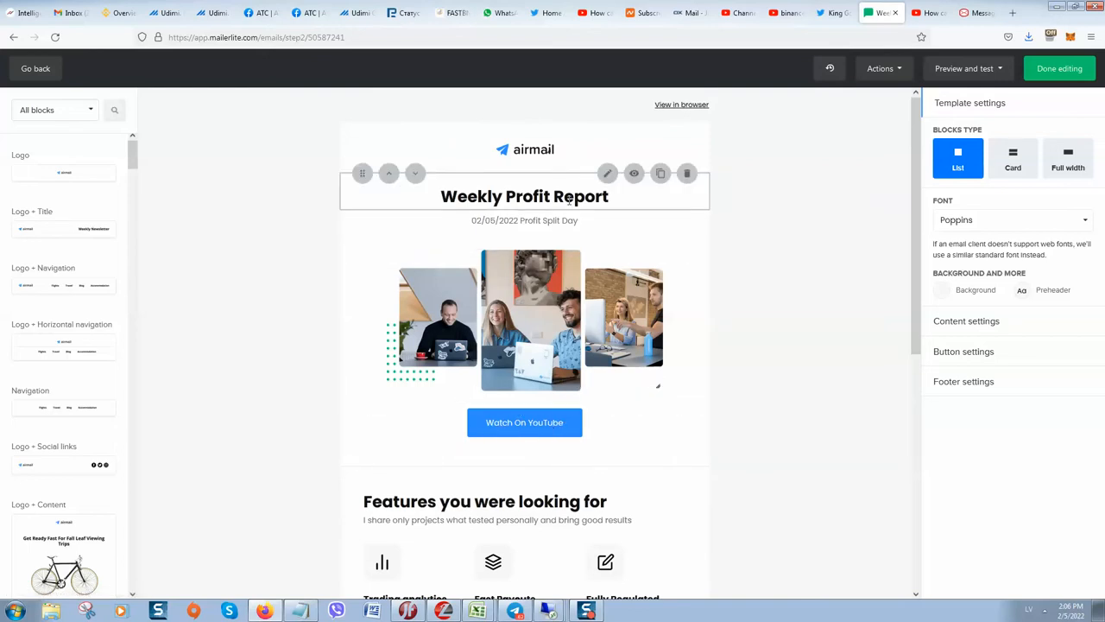
click(524, 220)
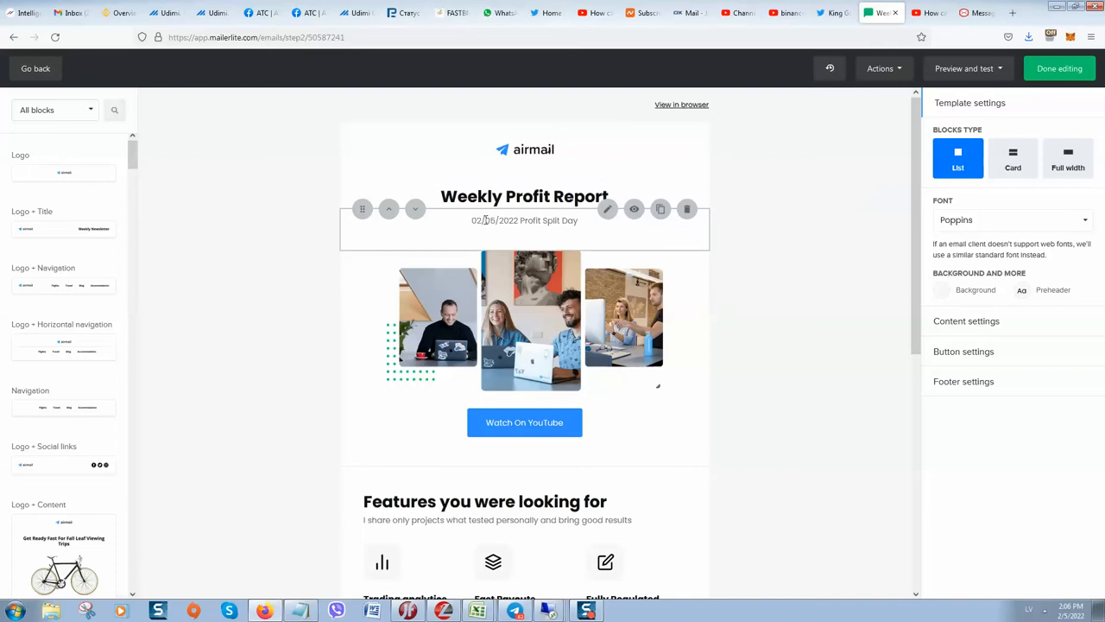
scroll(down, 3)
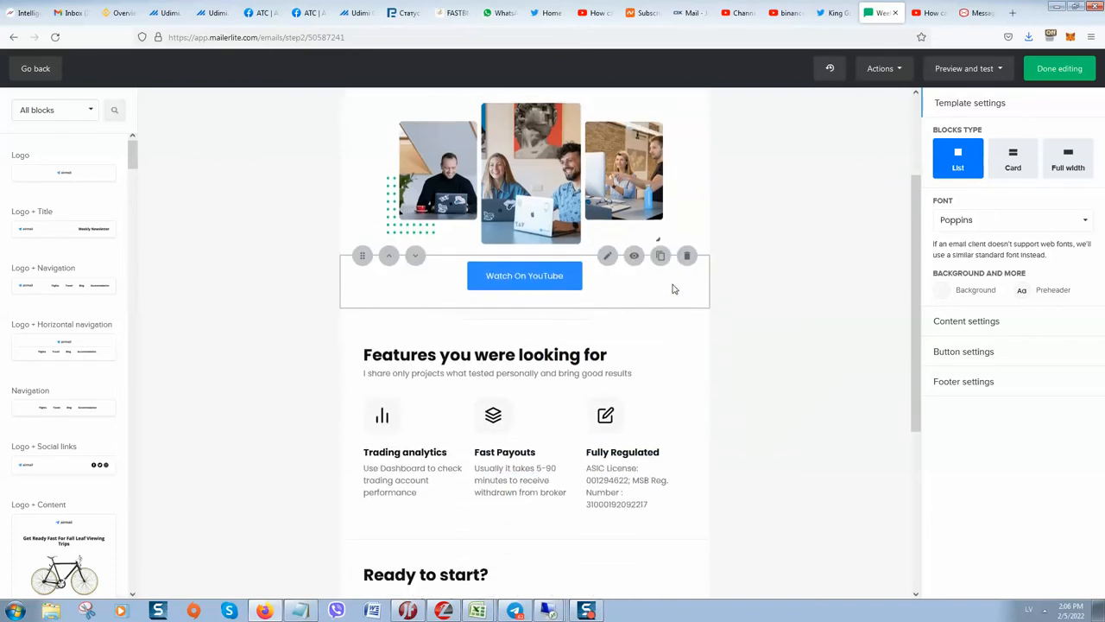
scroll(down, 3)
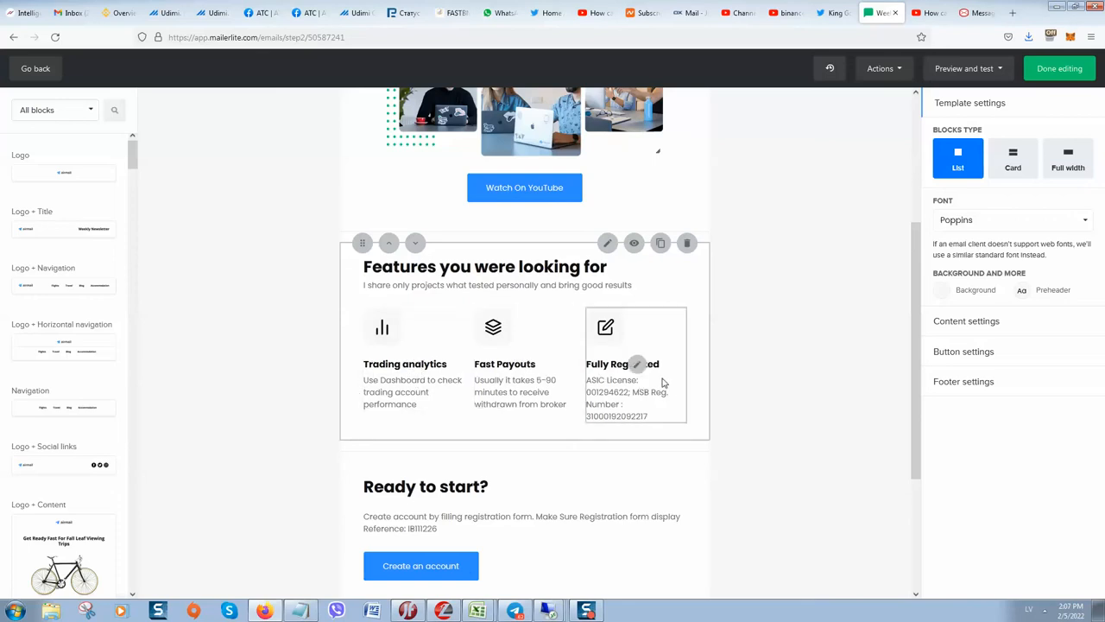
scroll(down, 3)
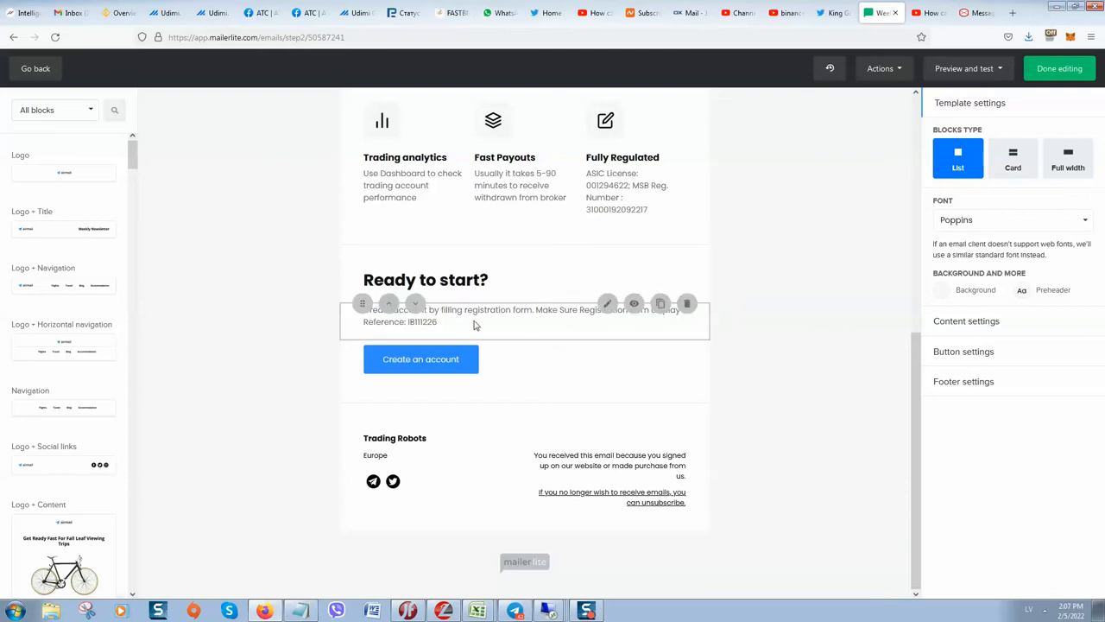
mouse_move(690, 330)
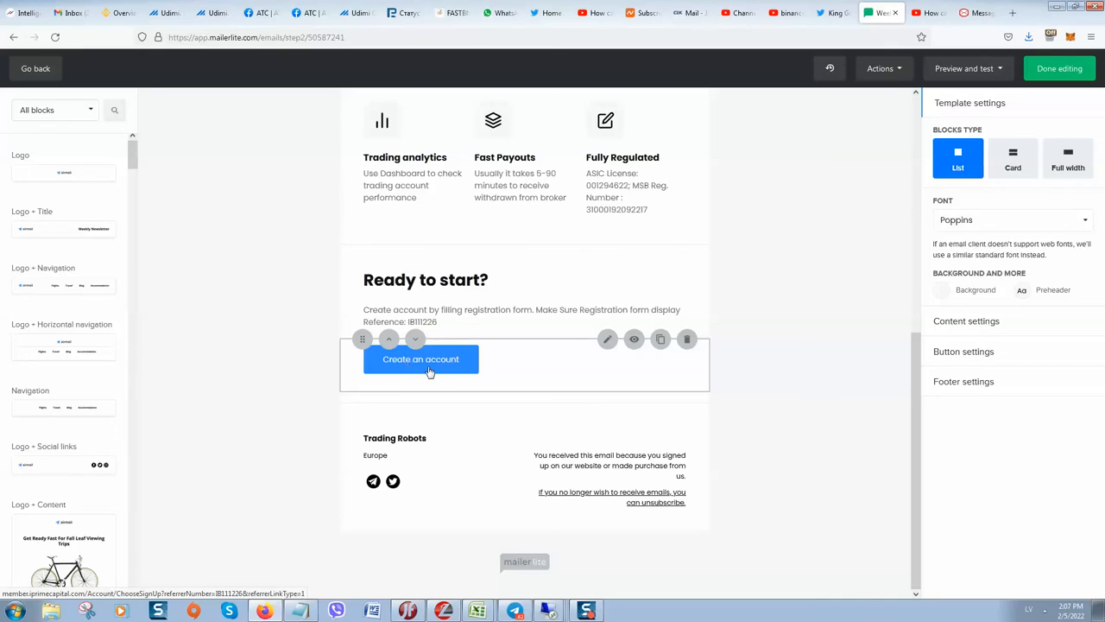
mouse_move(421, 371)
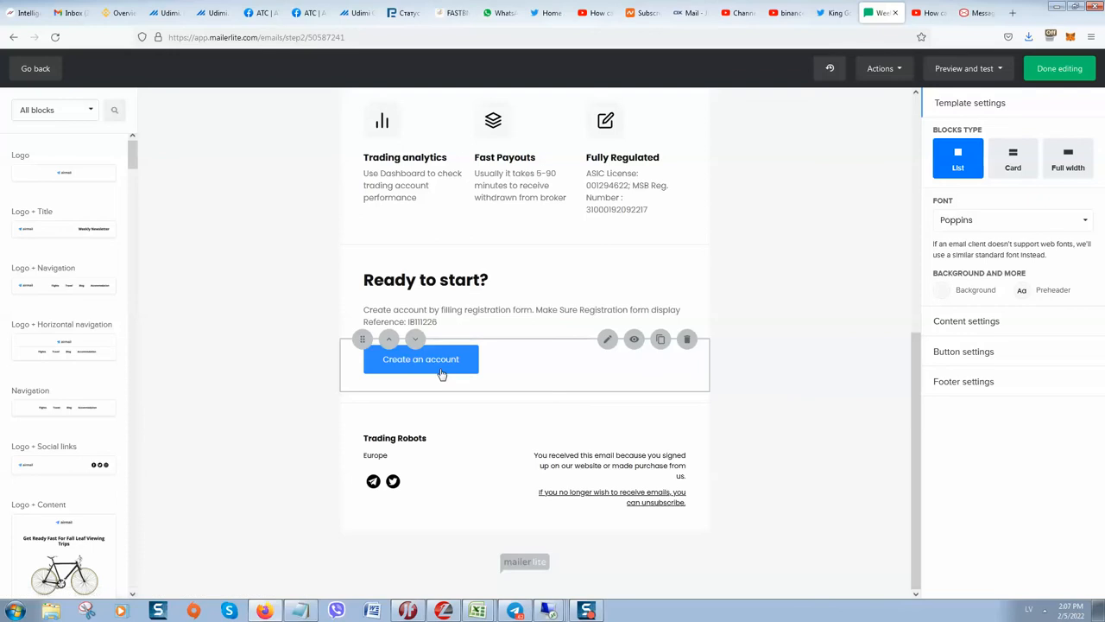
mouse_move(445, 366)
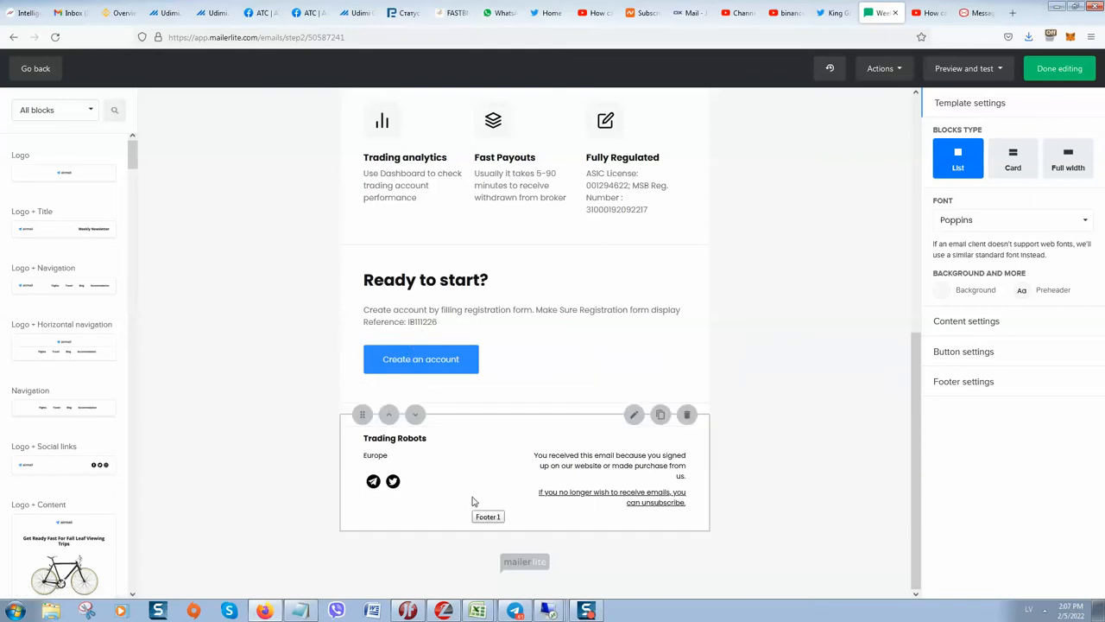
mouse_move(638, 501)
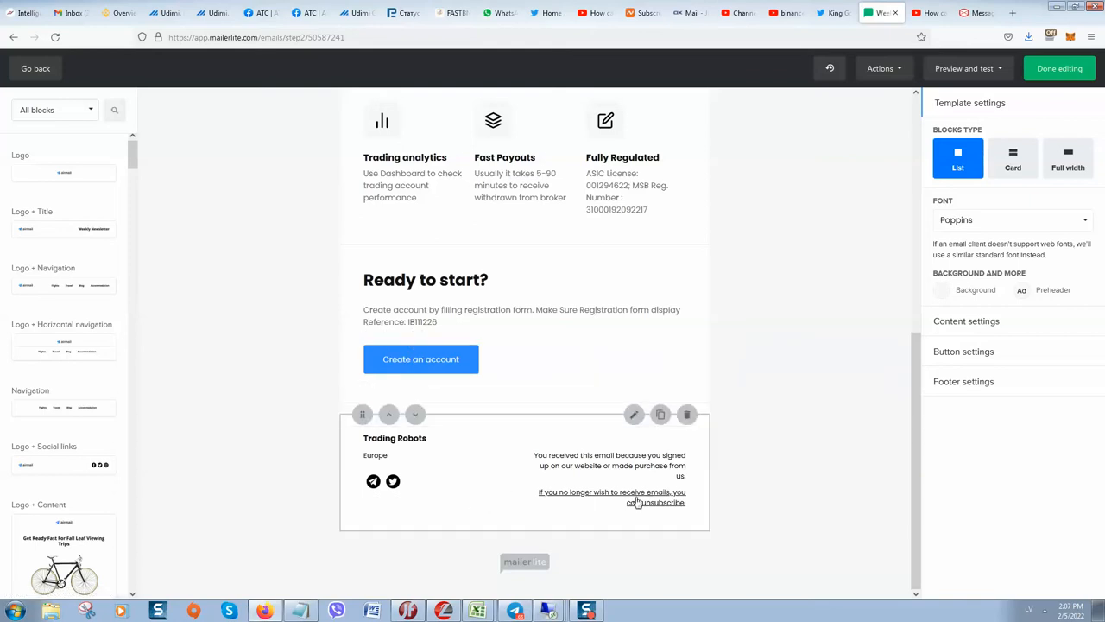
mouse_move(673, 509)
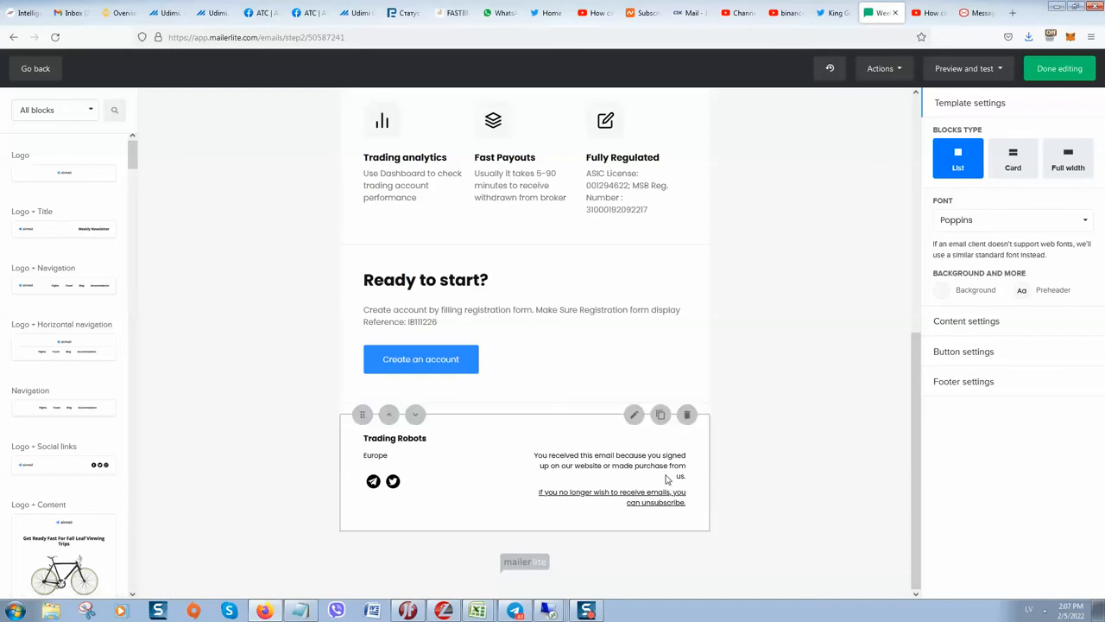
Step: Scroll the received [Test] Weekly Profit Report through features, Ready to start and footer
scroll(up, 3)
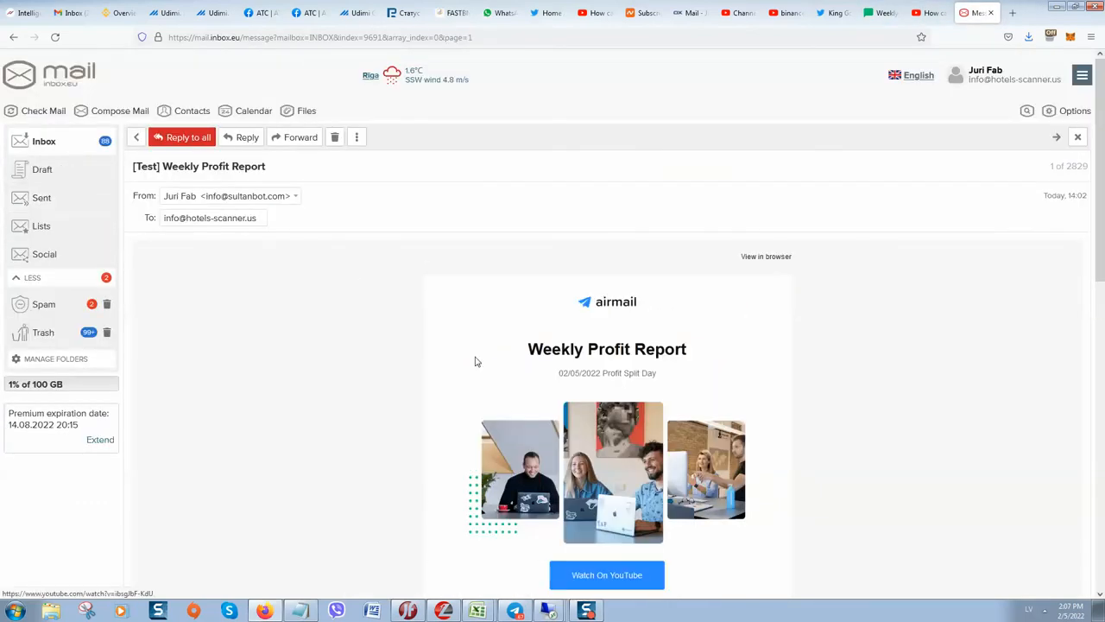
scroll(down, 3)
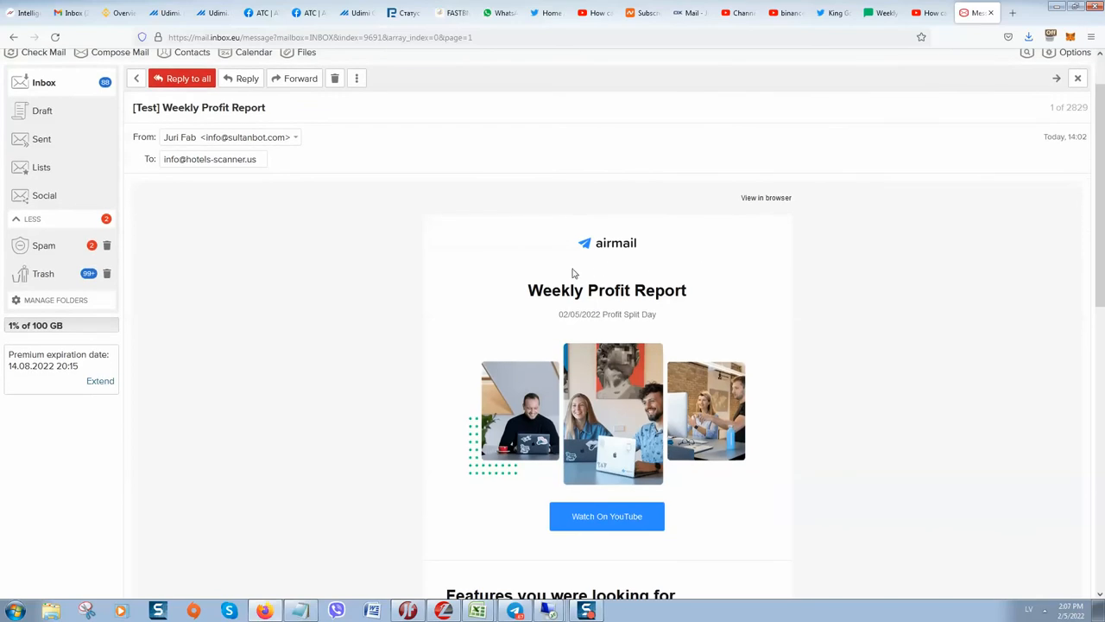
scroll(down, 3)
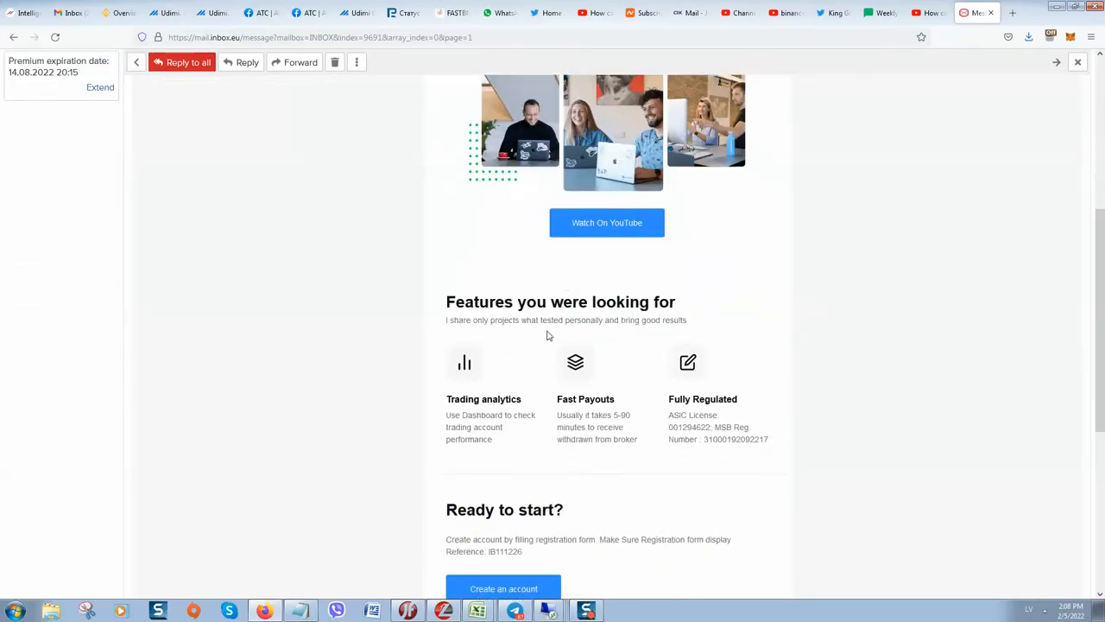
scroll(down, 3)
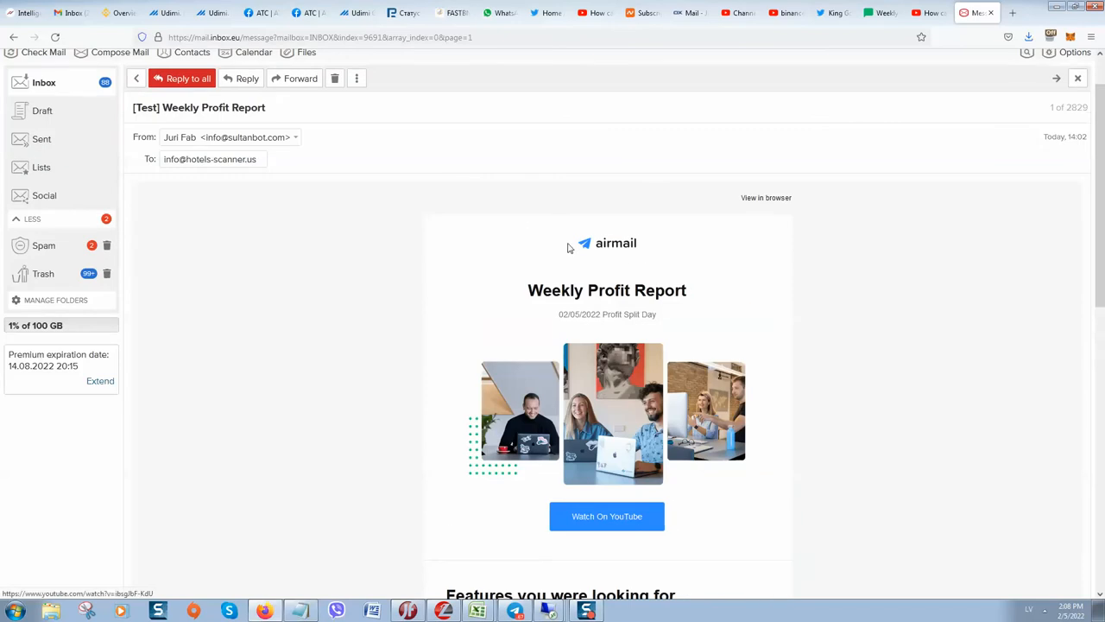
mouse_move(611, 234)
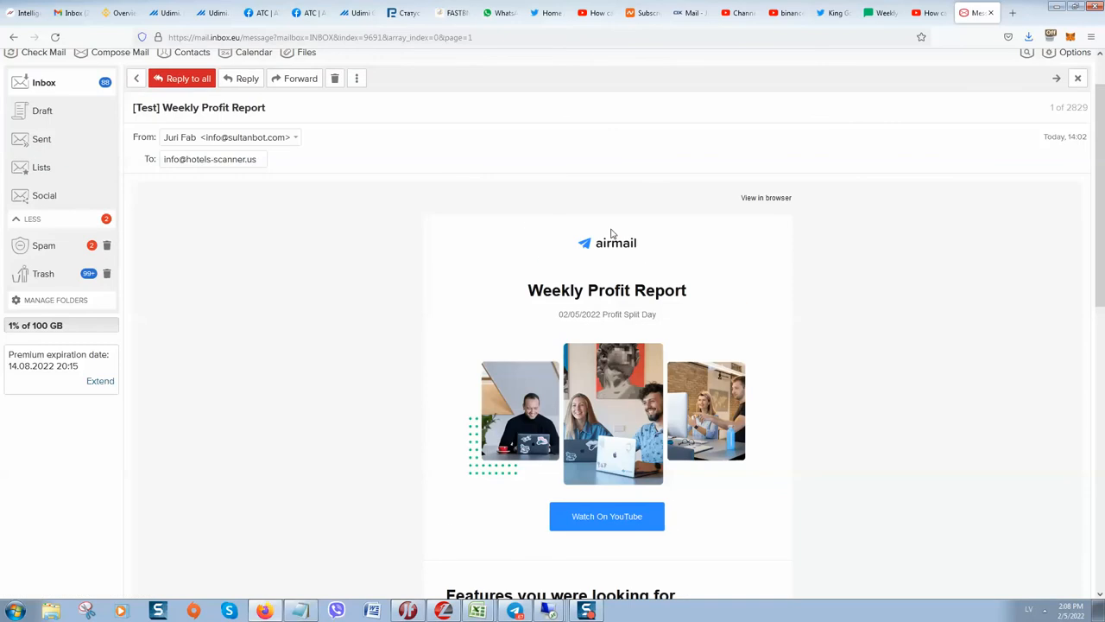
click(880, 12)
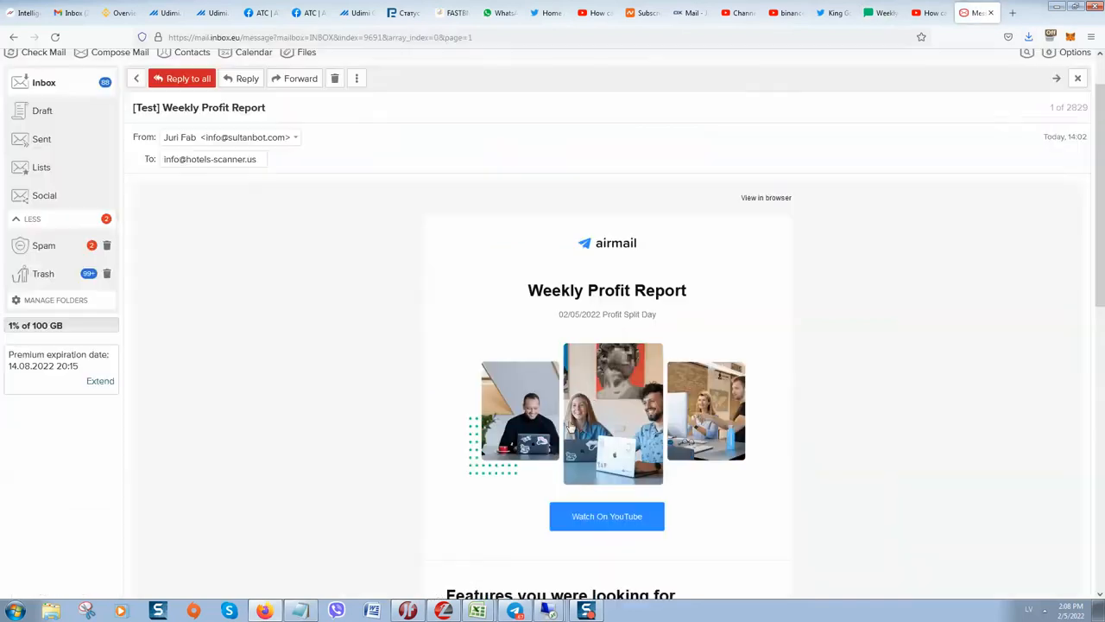
scroll(down, 3)
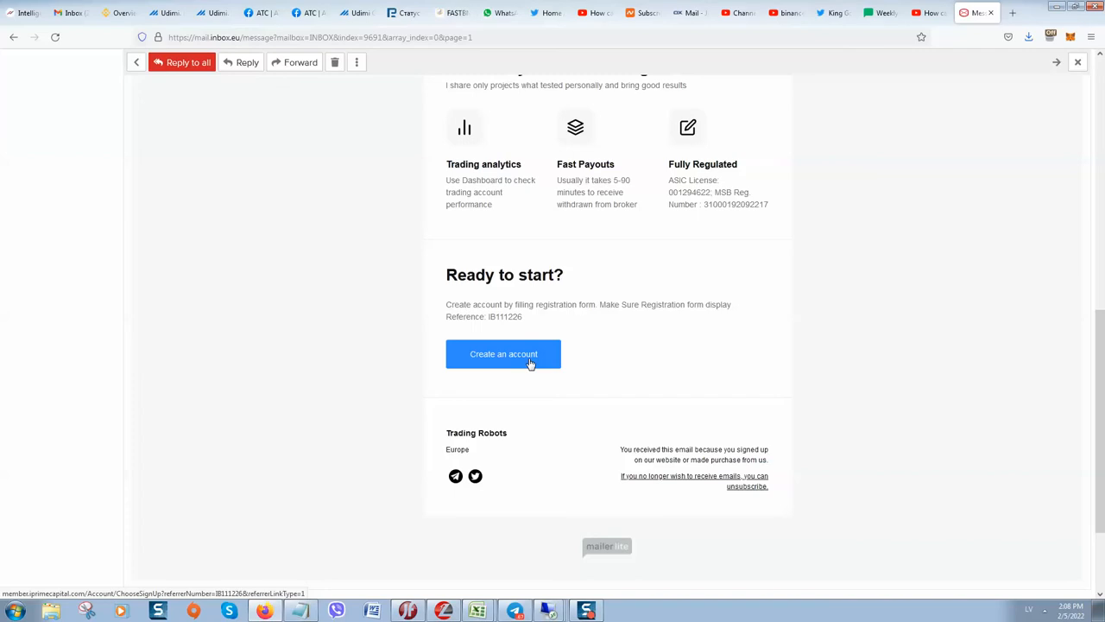
Step: Follow the test email's Create an account link past the warning and dismiss the feedback prompt
click(504, 353)
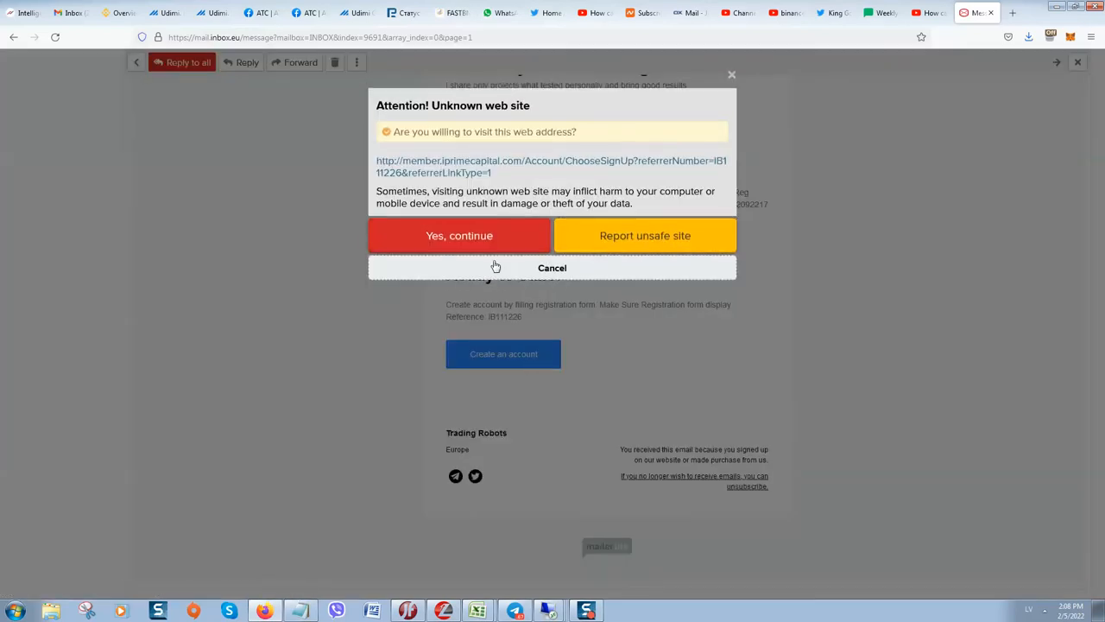
click(460, 235)
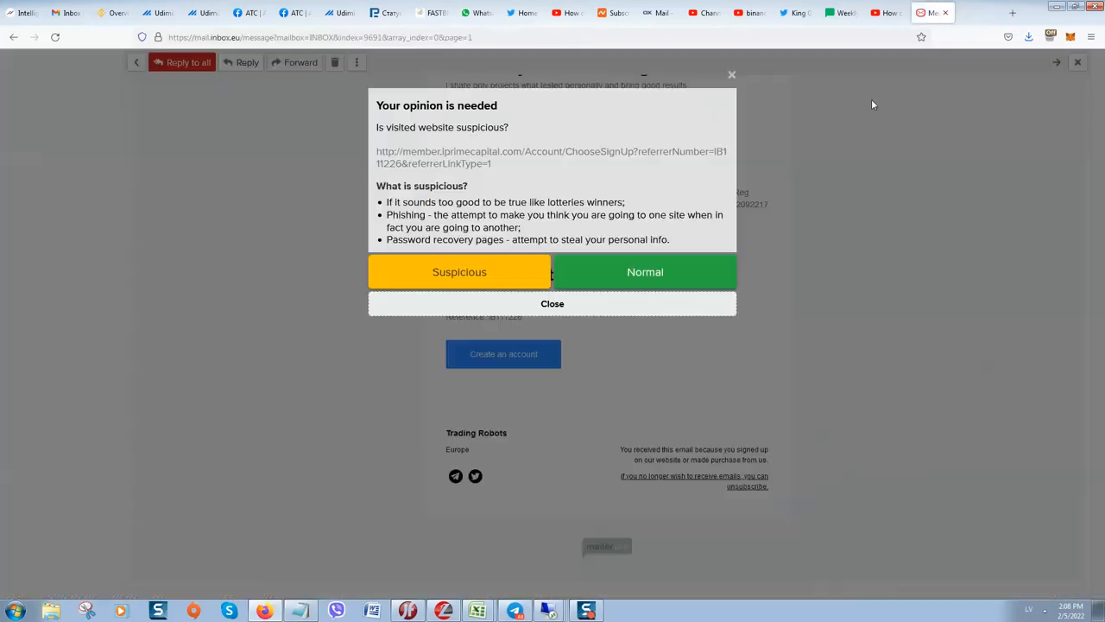
click(552, 303)
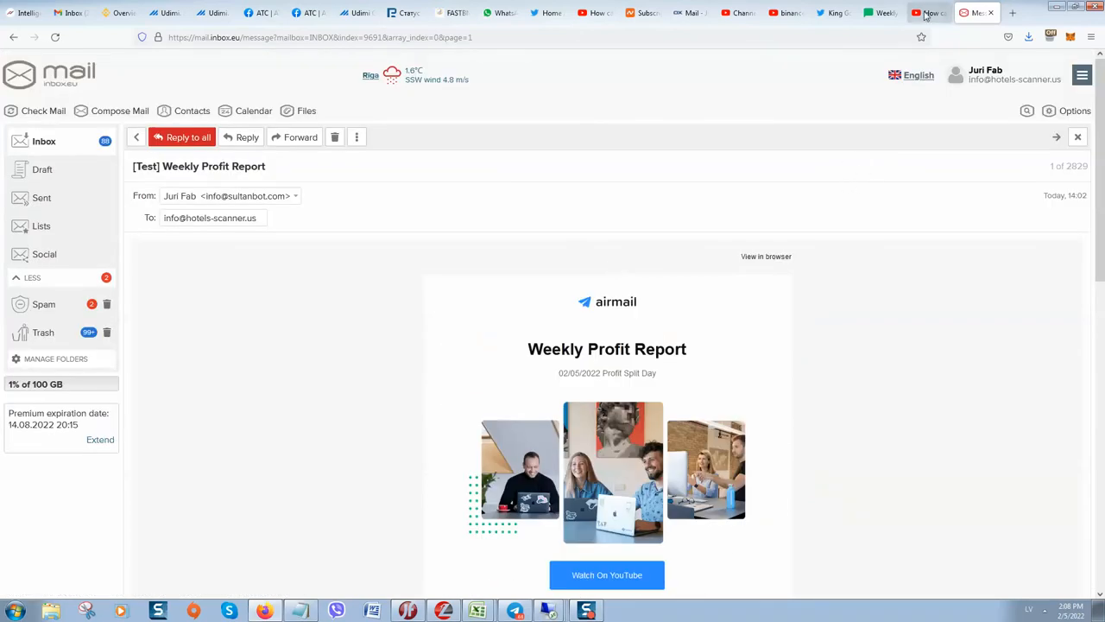
Step: Finish editing the Weekly Profit Report and select all 455 active subscribers as recipients
click(882, 12)
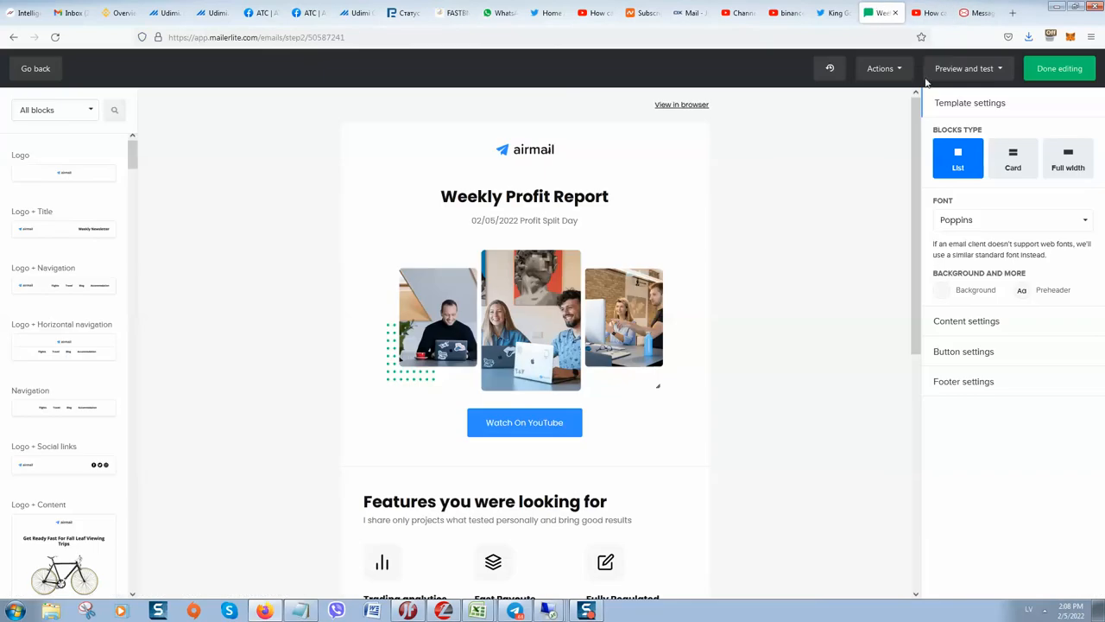
click(964, 68)
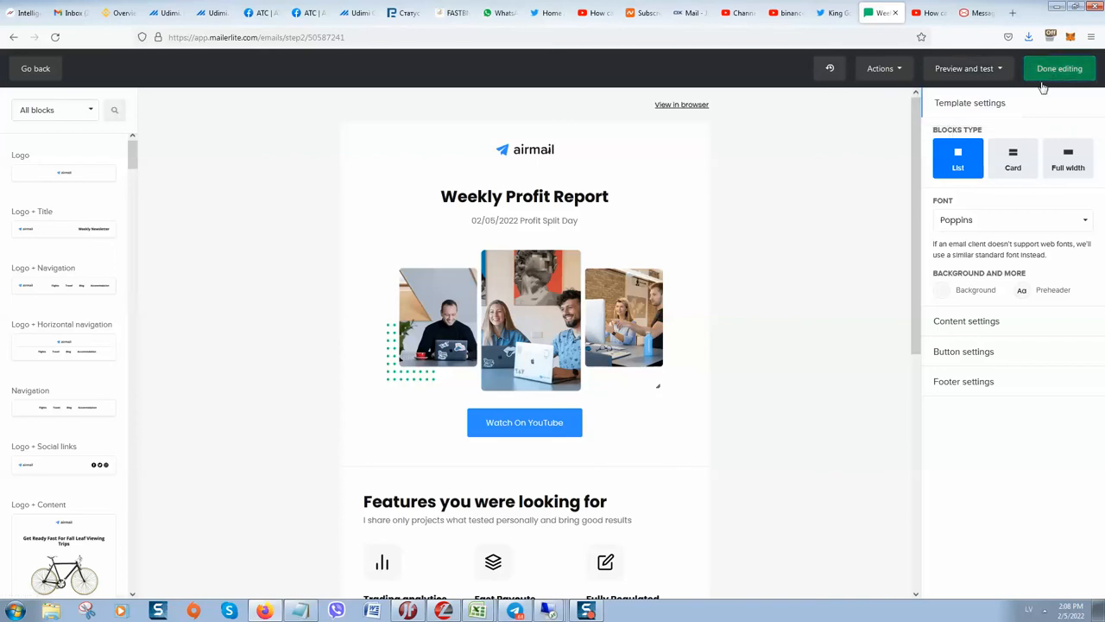
click(1059, 68)
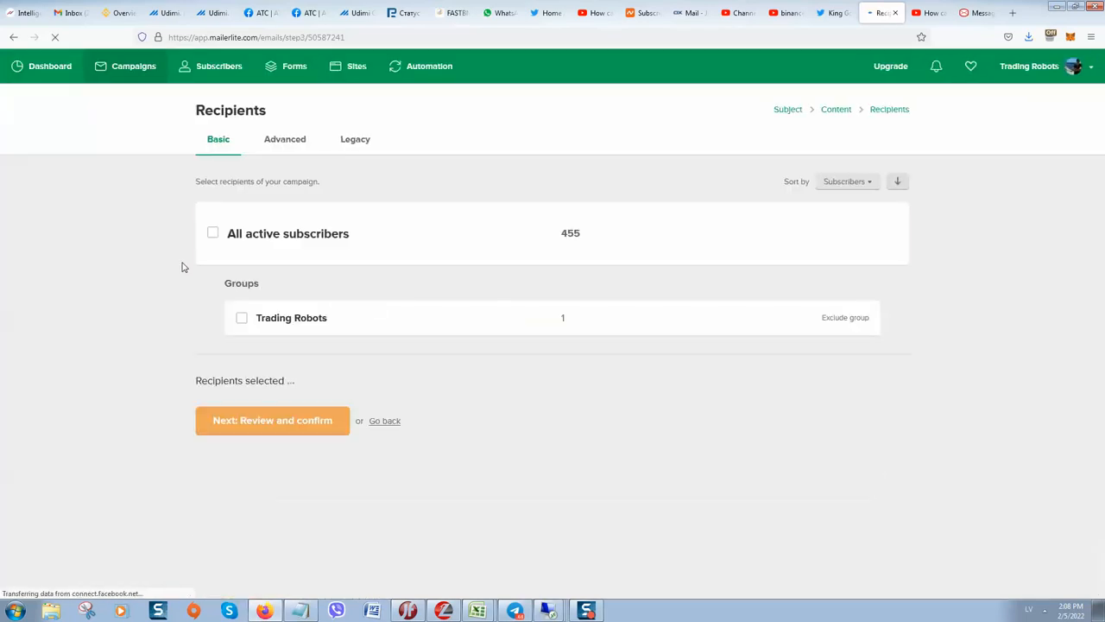
click(212, 232)
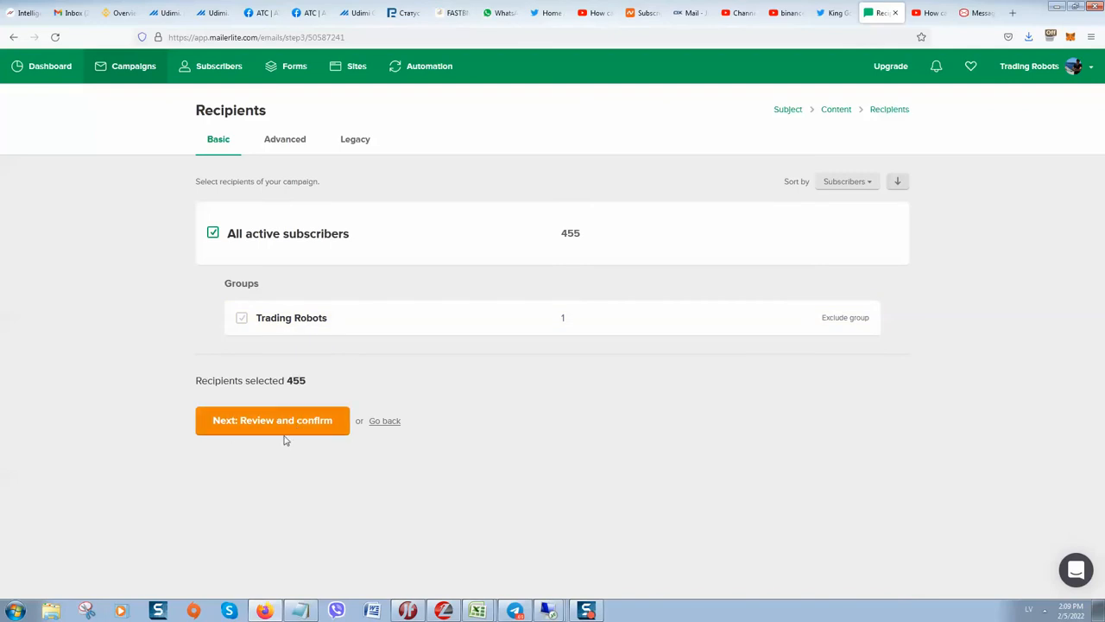
mouse_move(269, 443)
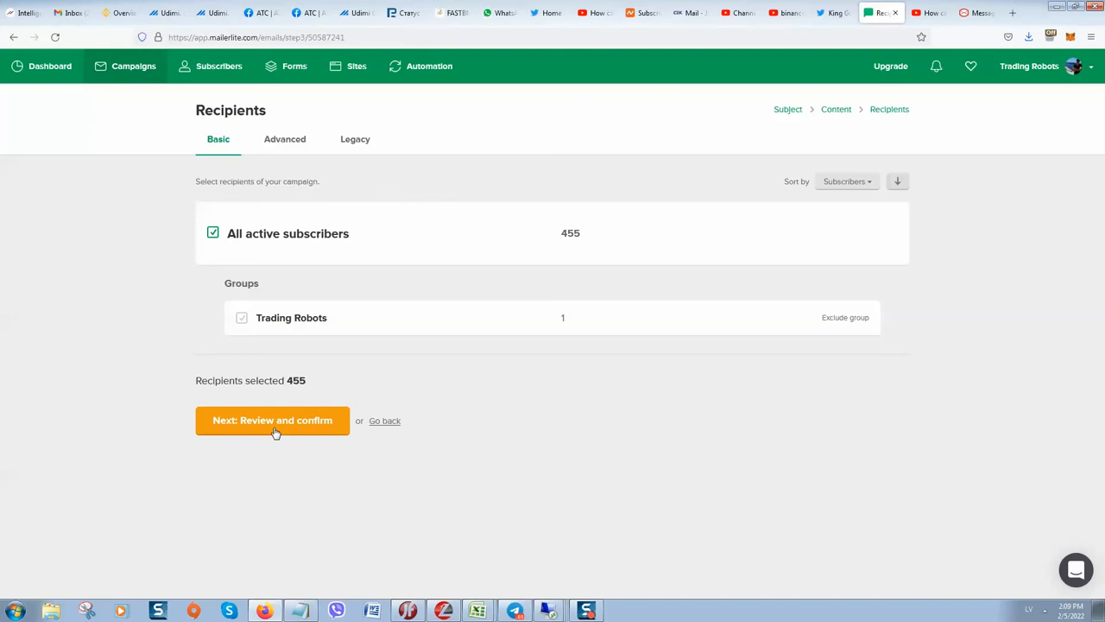
click(272, 420)
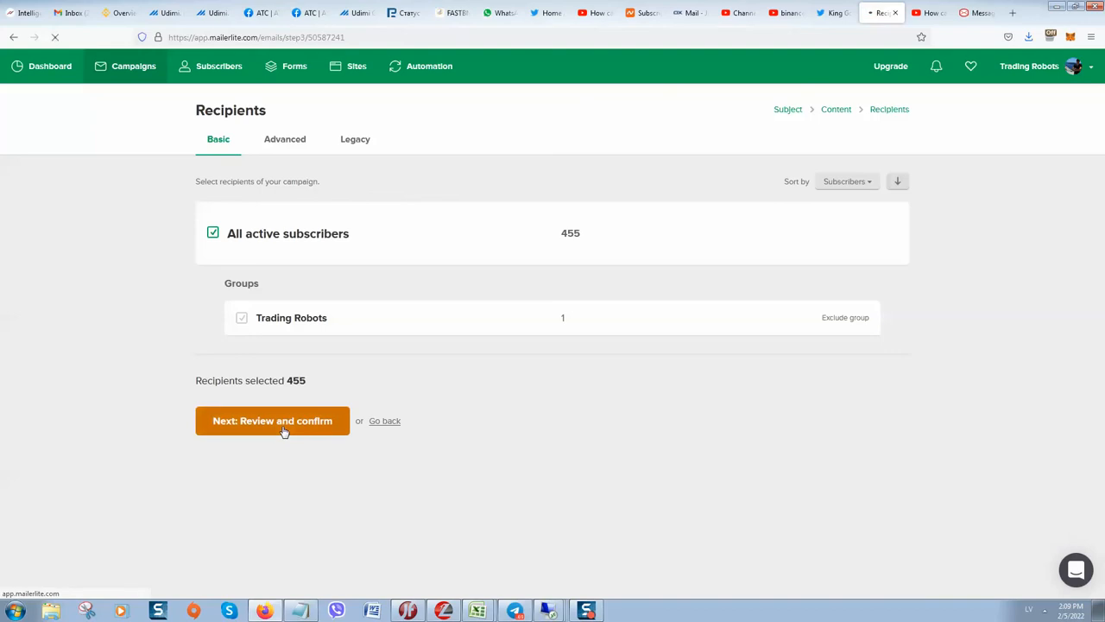
Step: Scroll the campaign summary showing subject, sender, content, tracking and 455 recipients
click(272, 421)
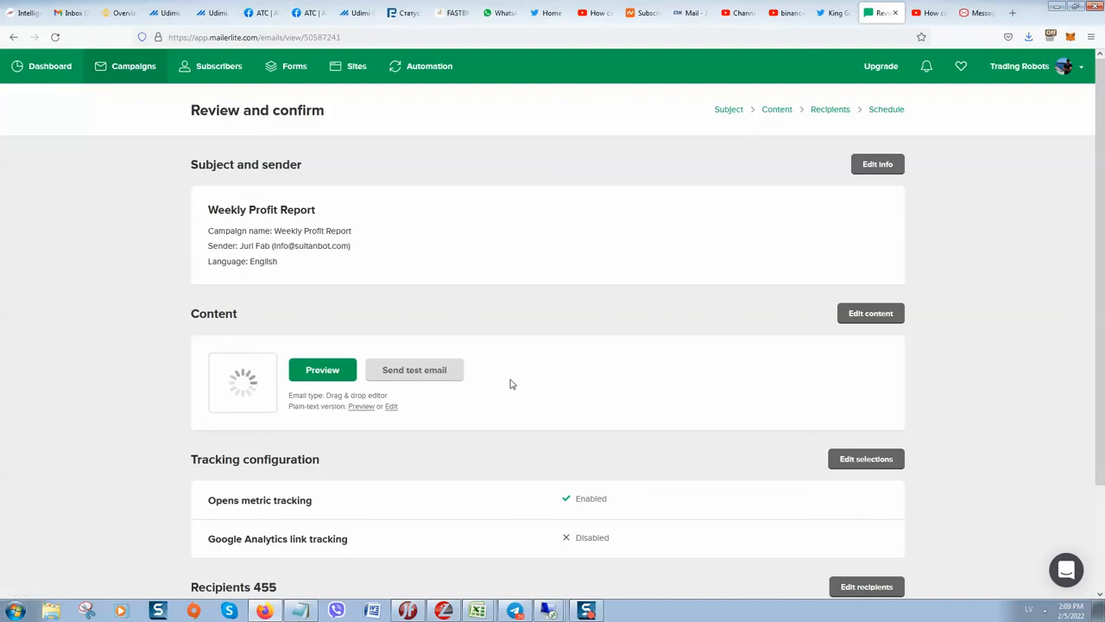
scroll(down, 3)
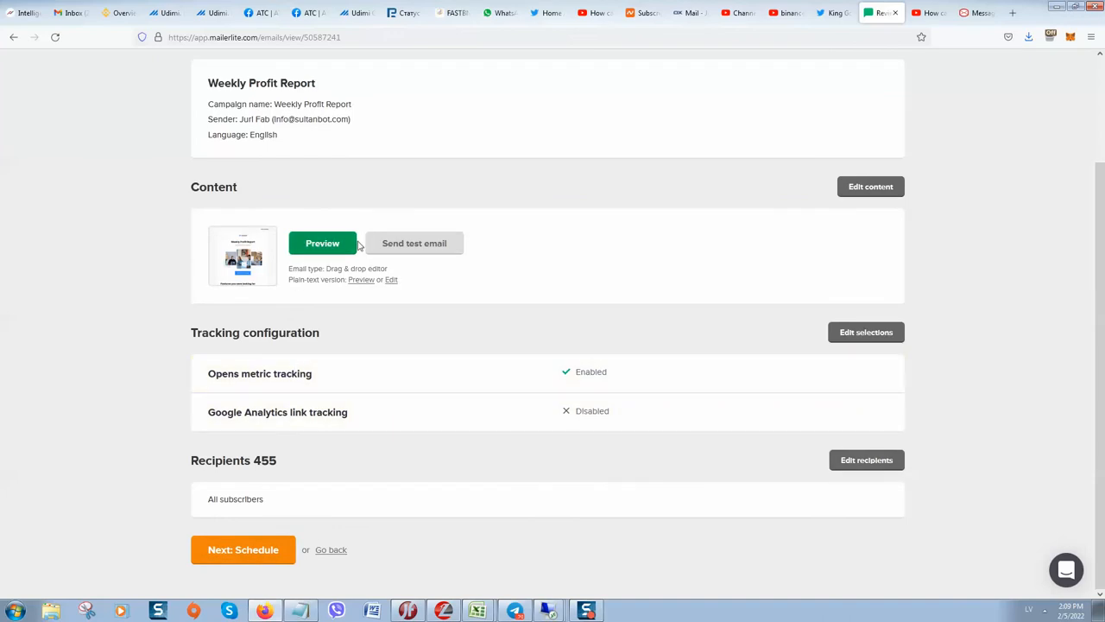
mouse_move(242, 549)
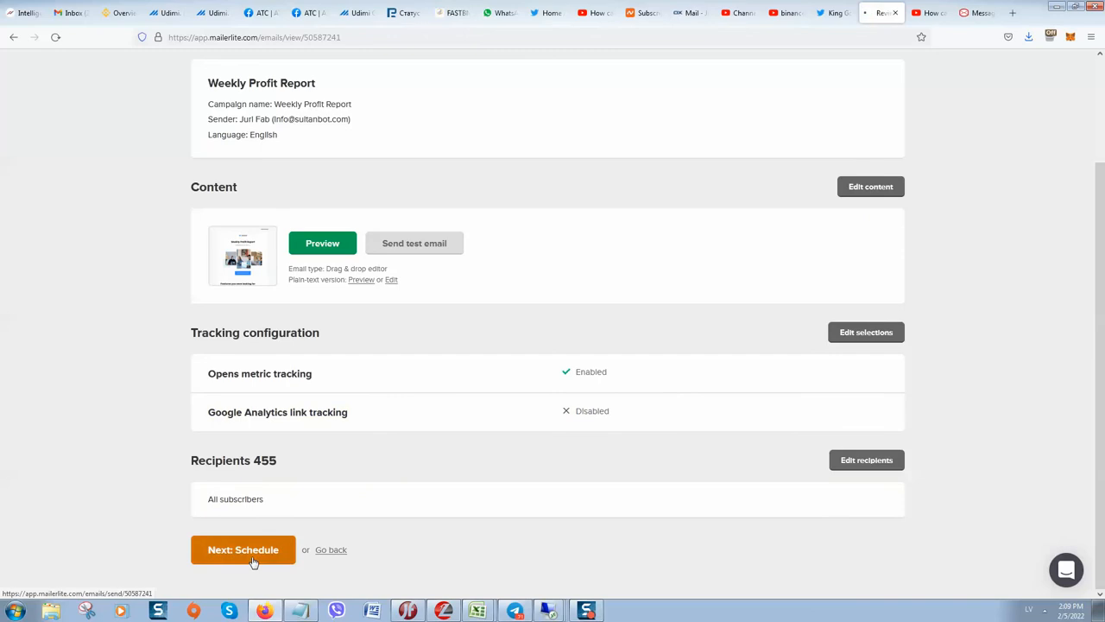
Step: Keep 'Send now' selected on the scheduling step and send the campaign immediately
click(242, 549)
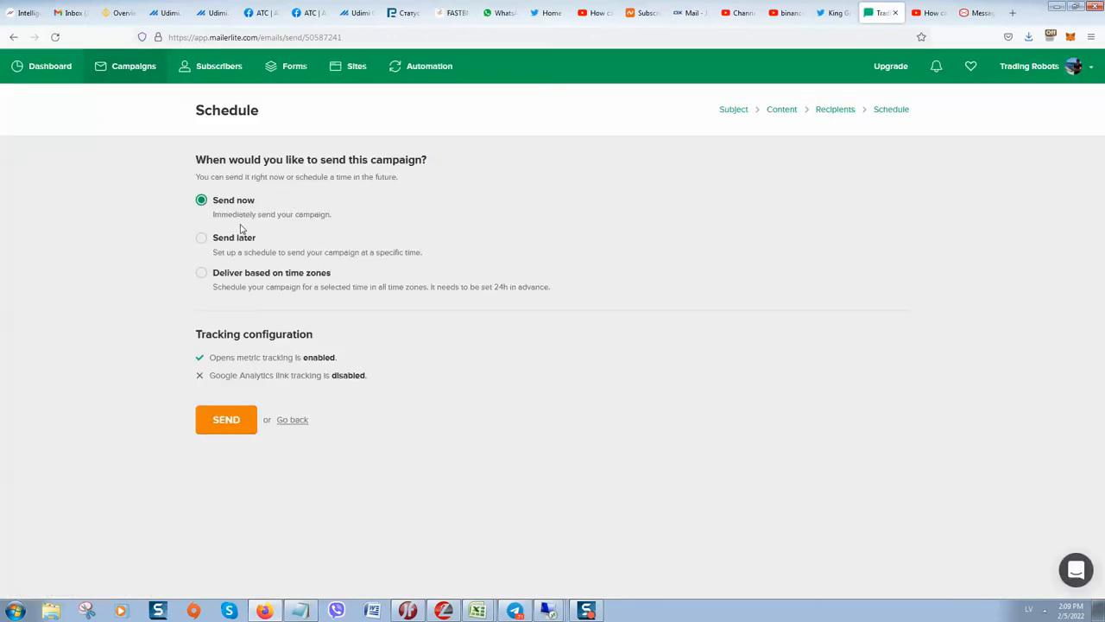
mouse_move(262, 289)
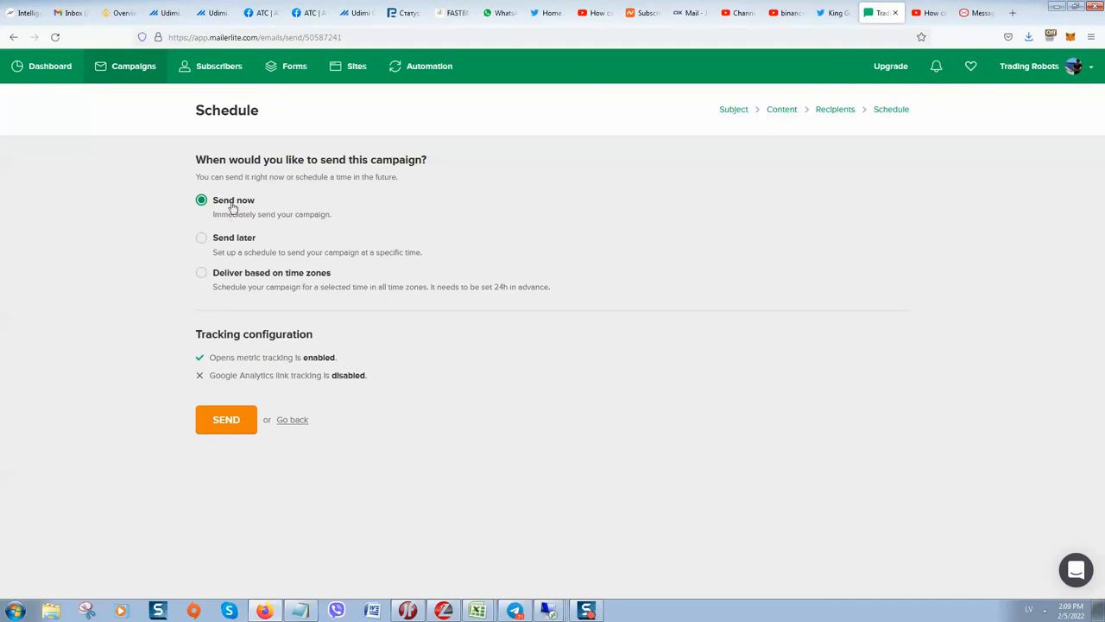
mouse_move(253, 219)
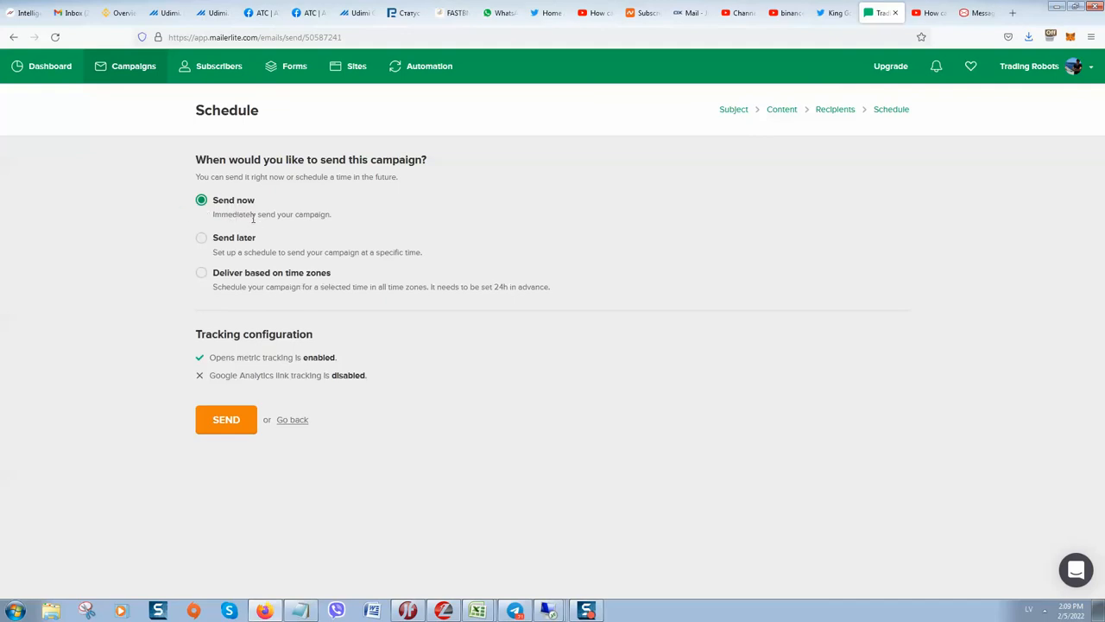
mouse_move(337, 227)
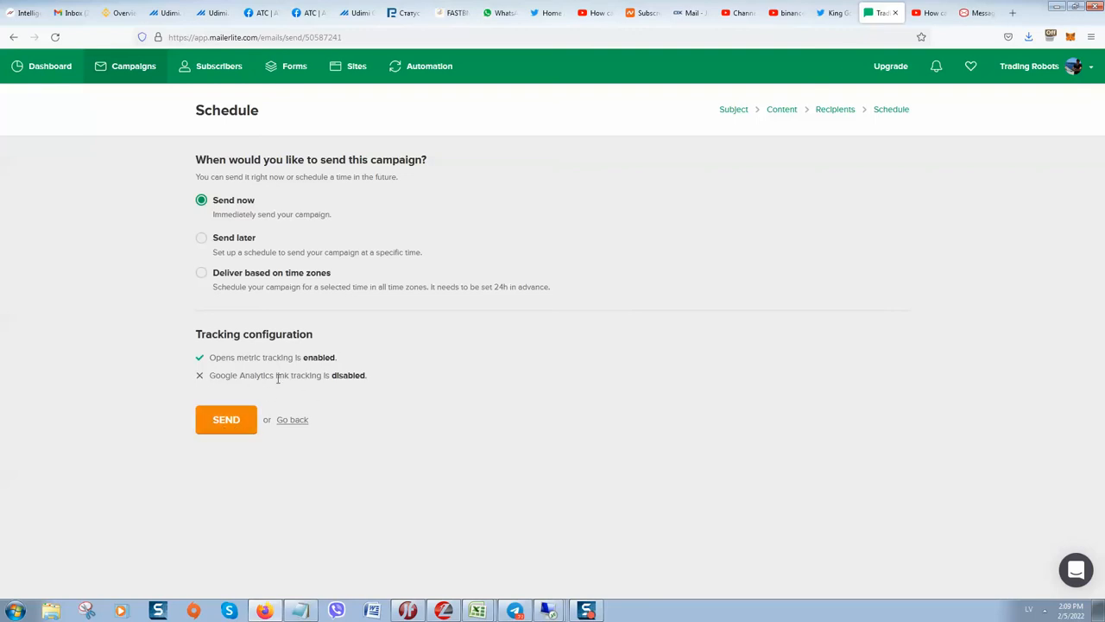
mouse_move(276, 378)
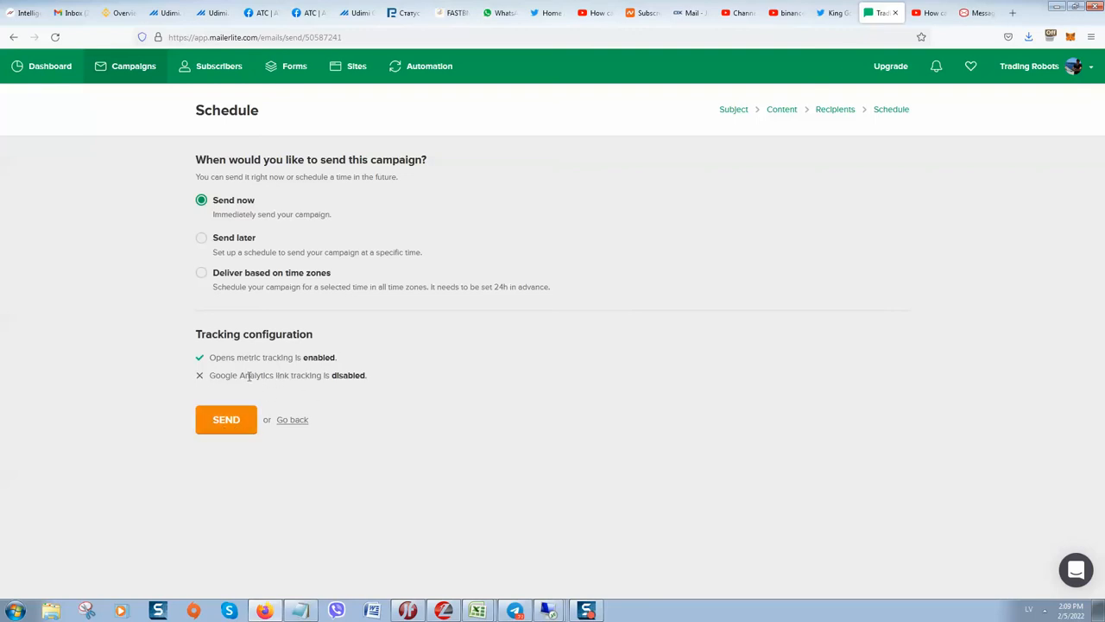
double_click(248, 357)
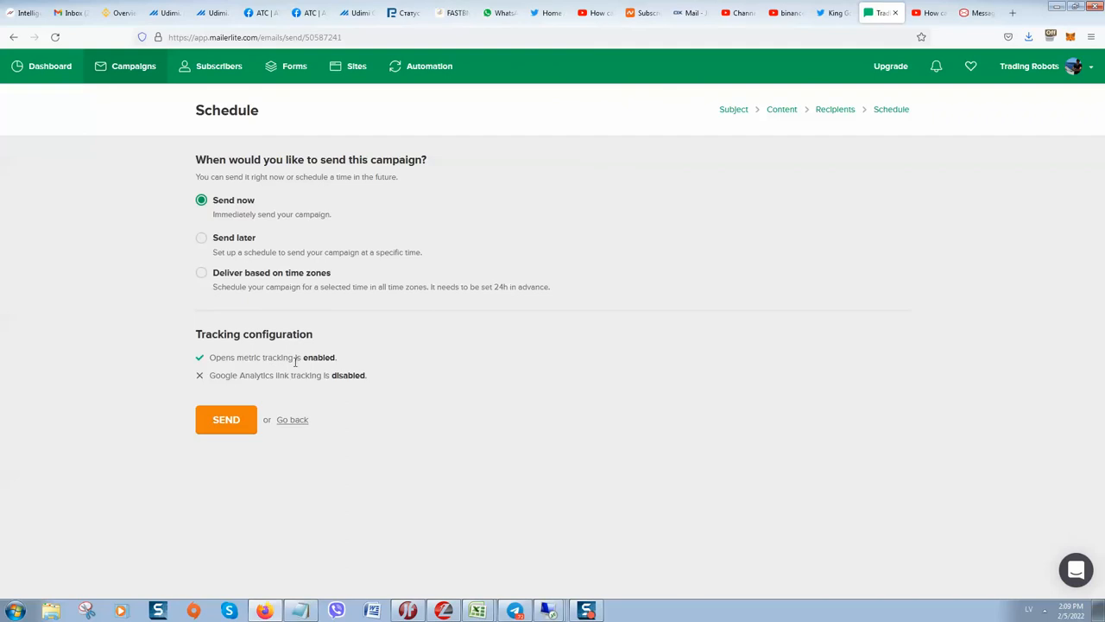
mouse_move(229, 409)
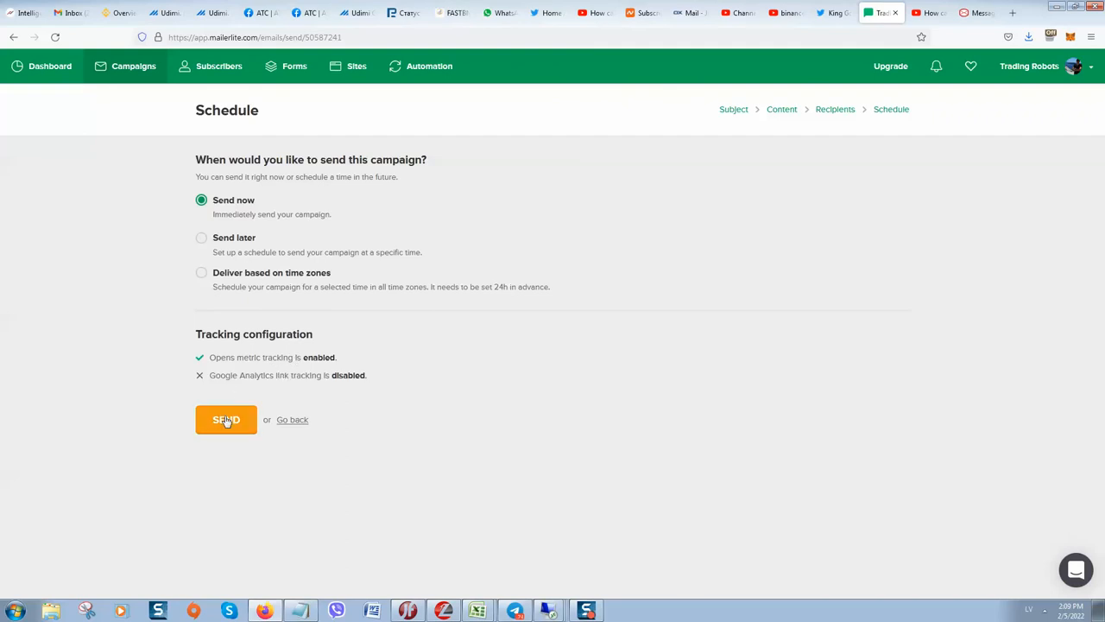
click(226, 419)
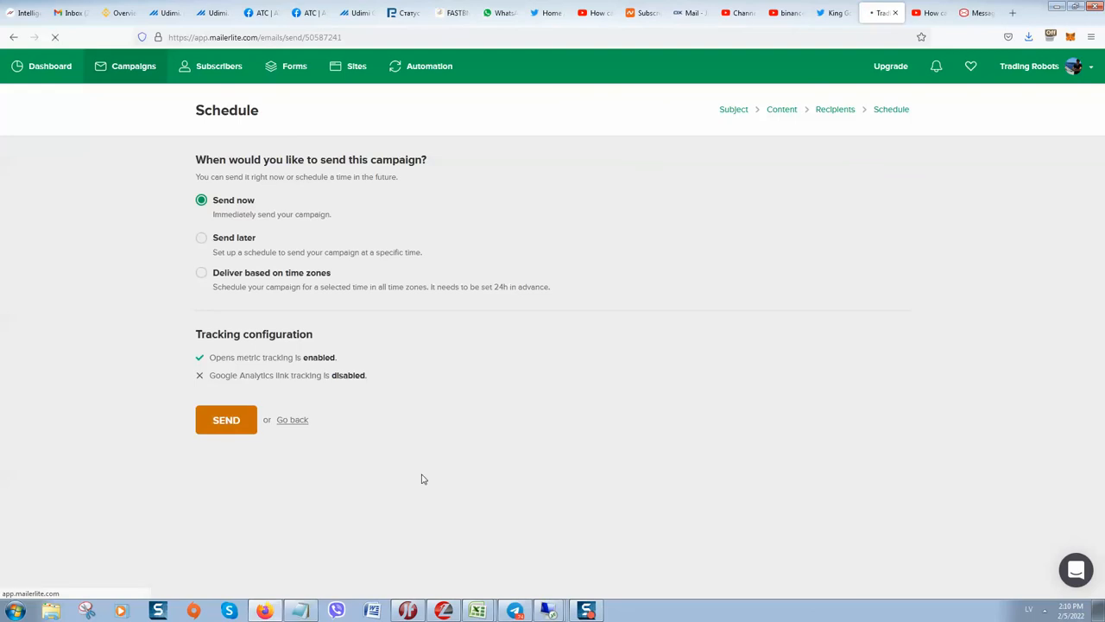
click(225, 419)
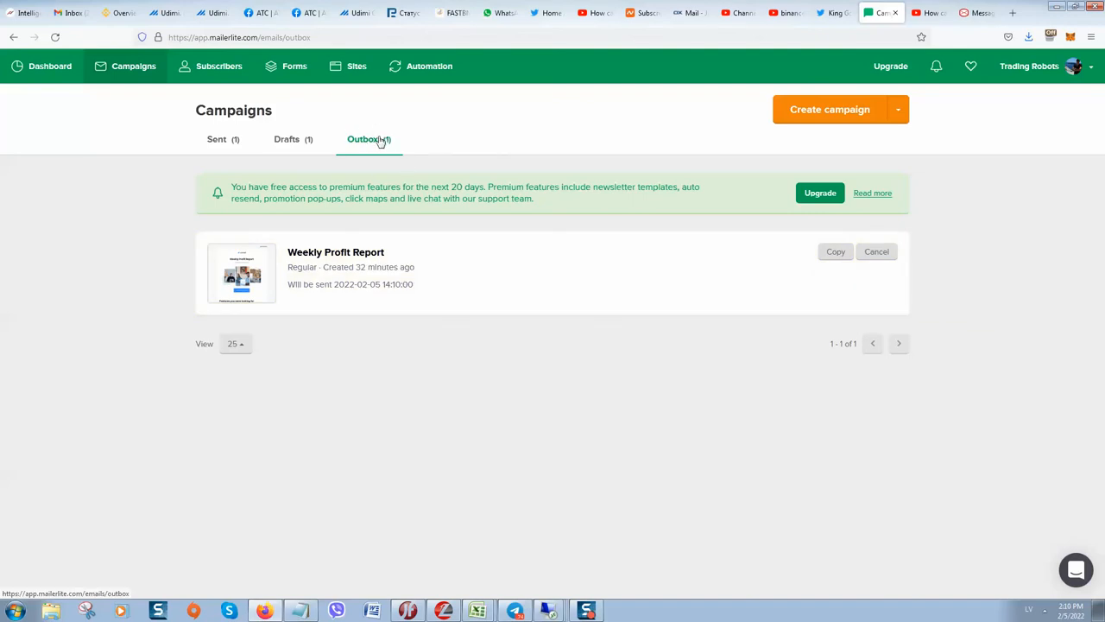
mouse_move(390, 153)
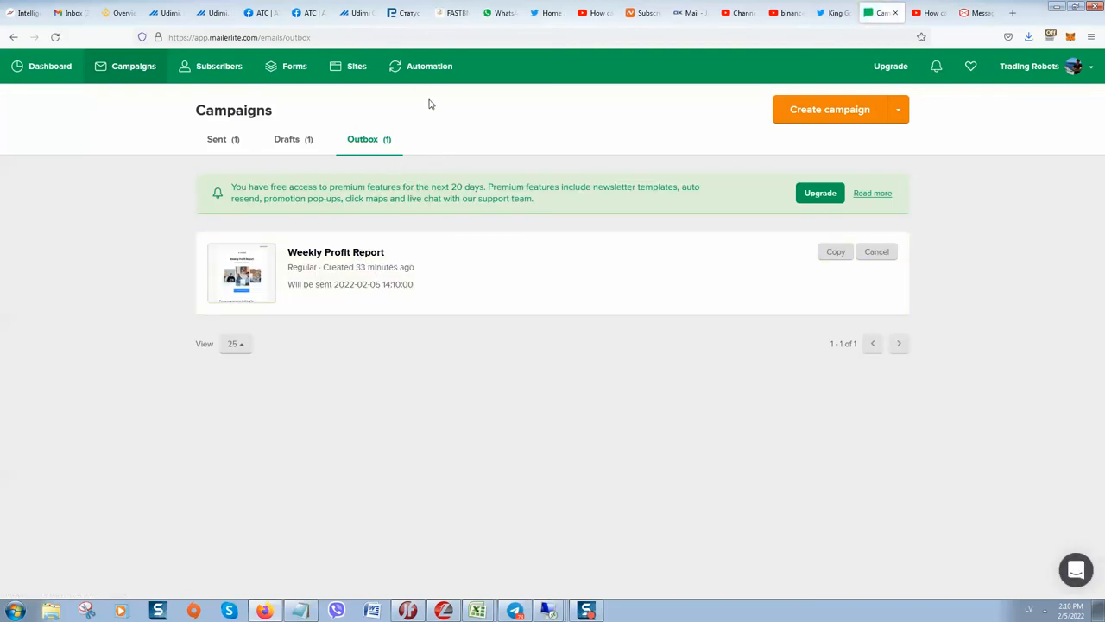
mouse_move(422, 150)
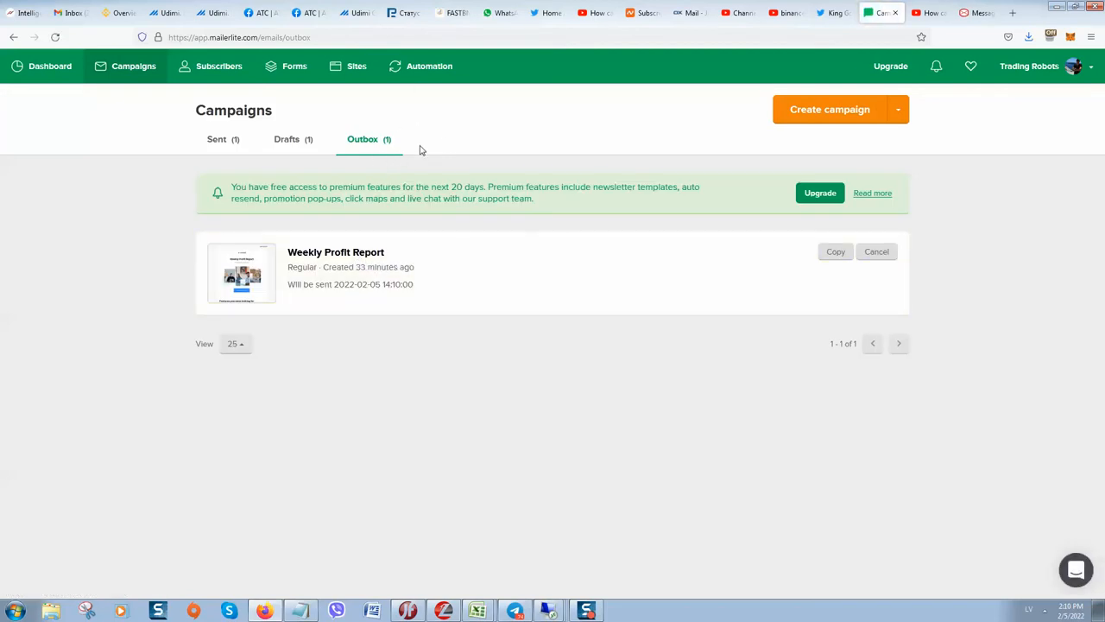
mouse_move(388, 153)
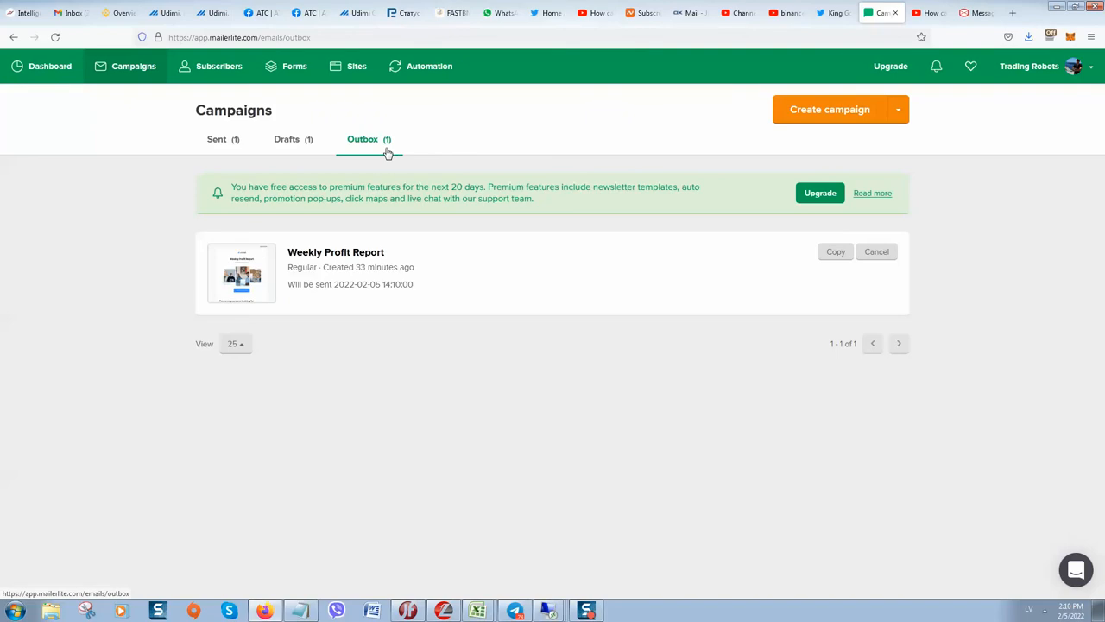
mouse_move(377, 230)
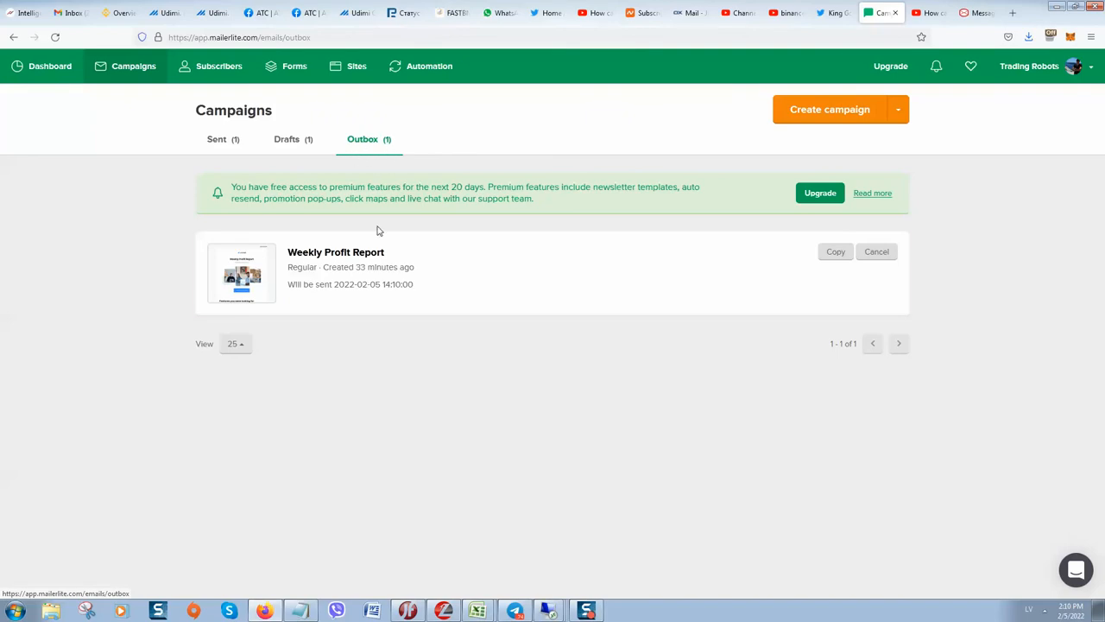
mouse_move(924, 412)
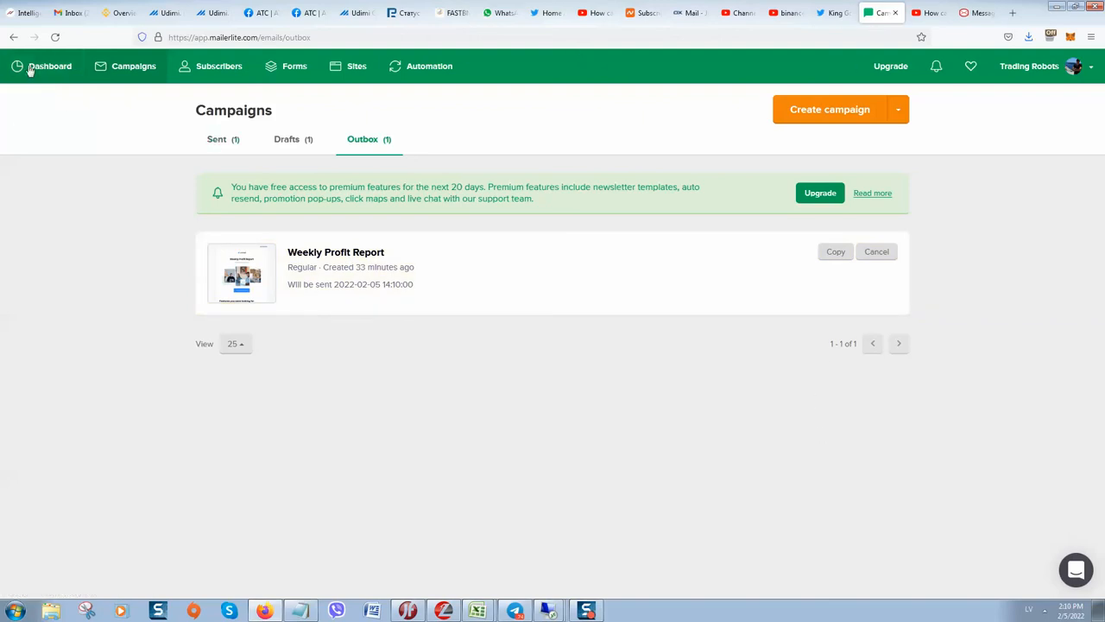
mouse_move(224, 48)
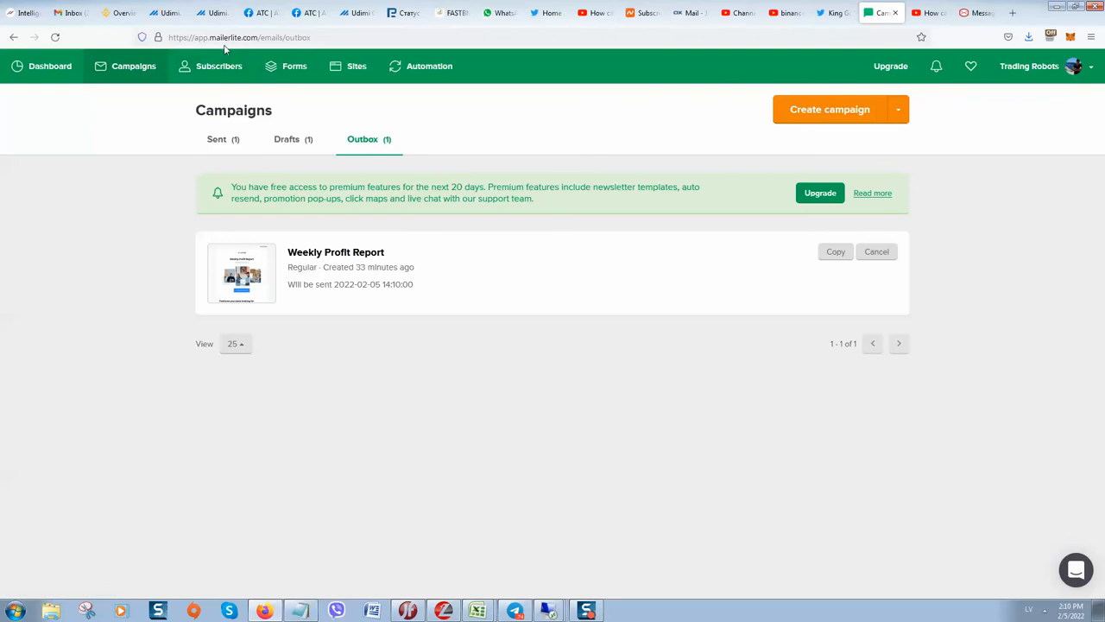
mouse_move(232, 117)
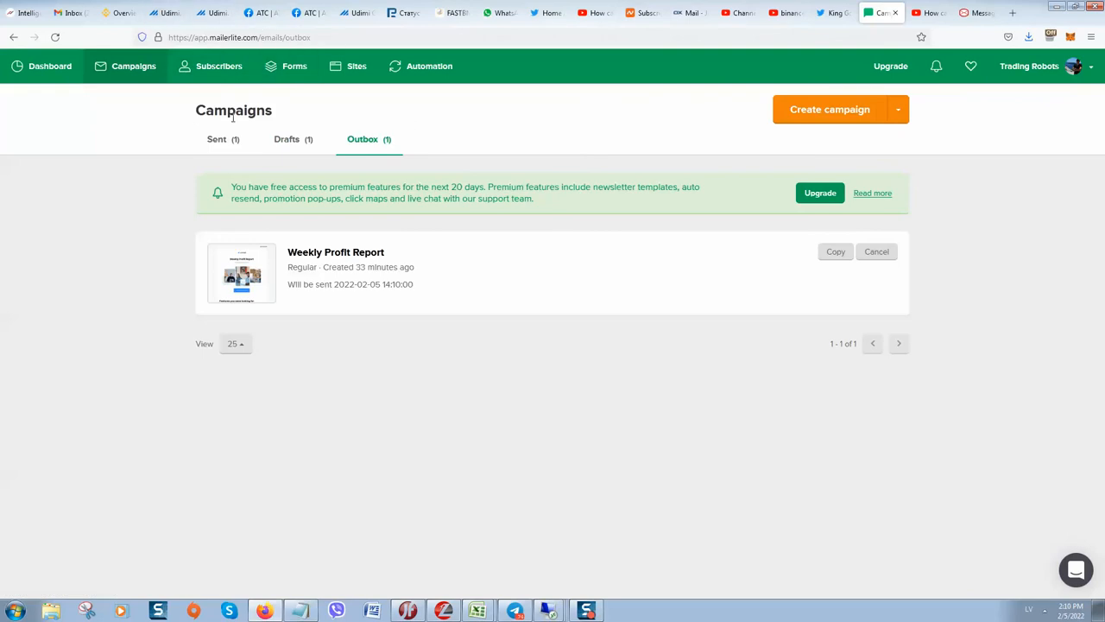
mouse_move(222, 123)
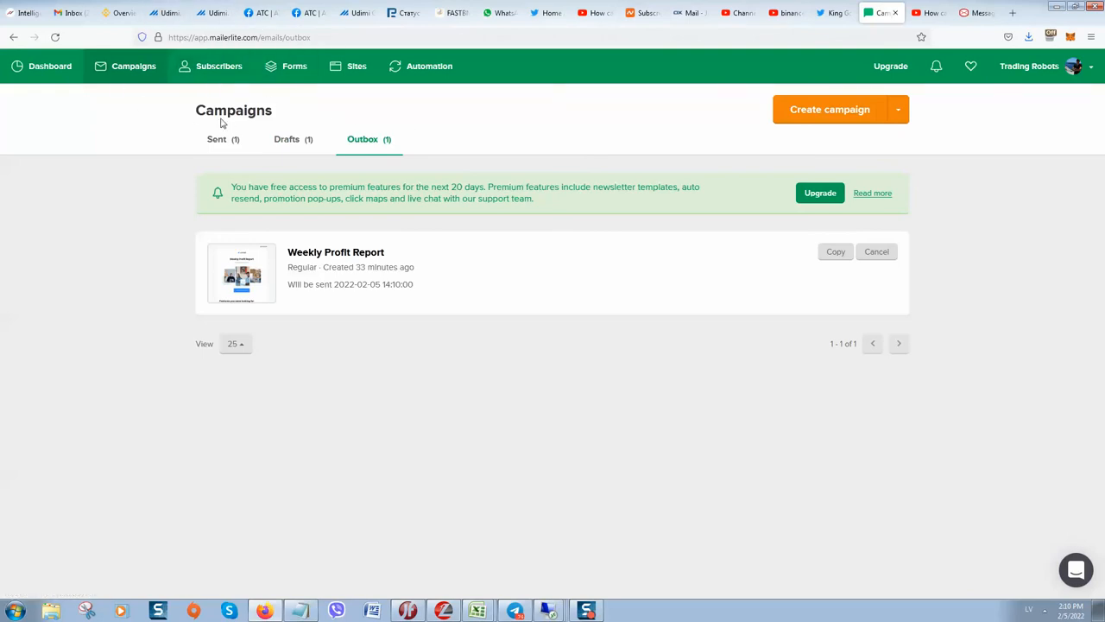
mouse_move(169, 12)
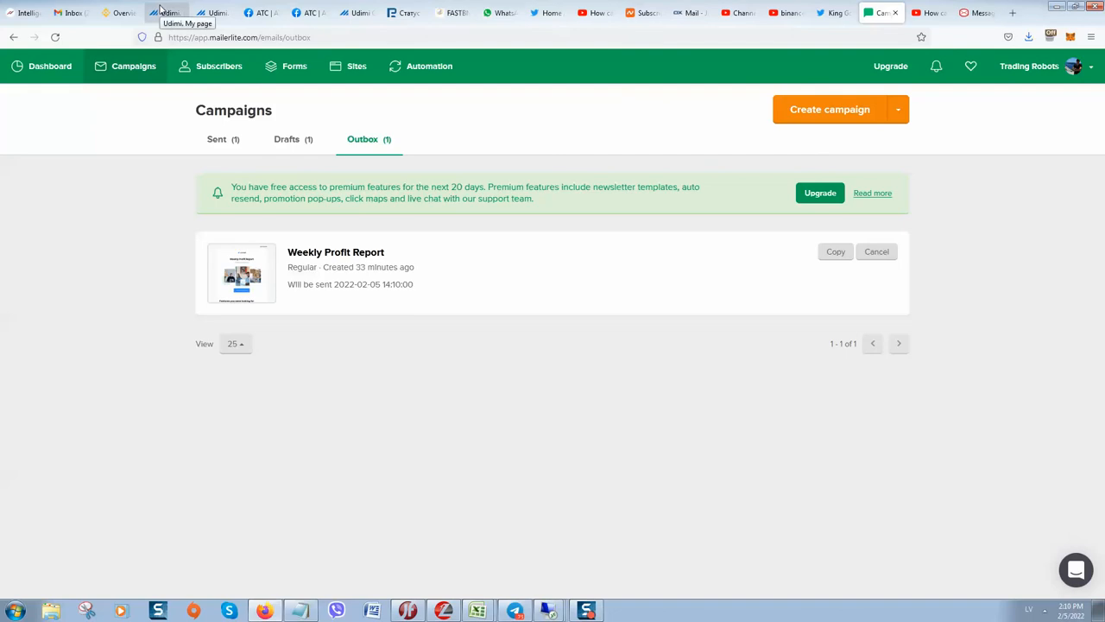
Step: Return to the Udimi home dashboard and scroll past the highlighted sellers to the promoted listings
click(164, 12)
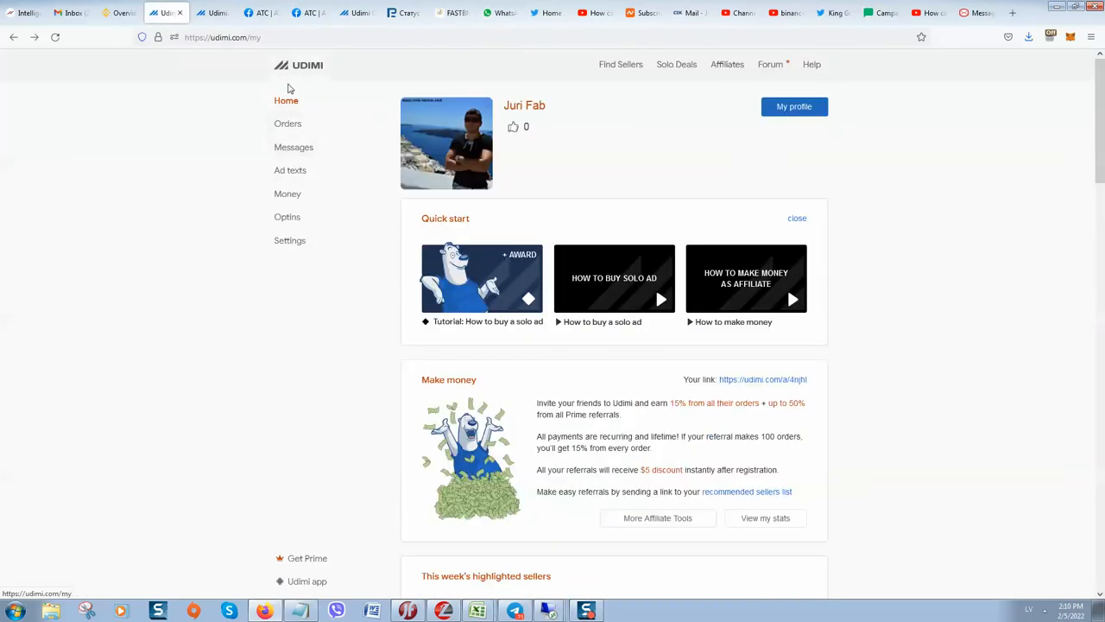
scroll(down, 3)
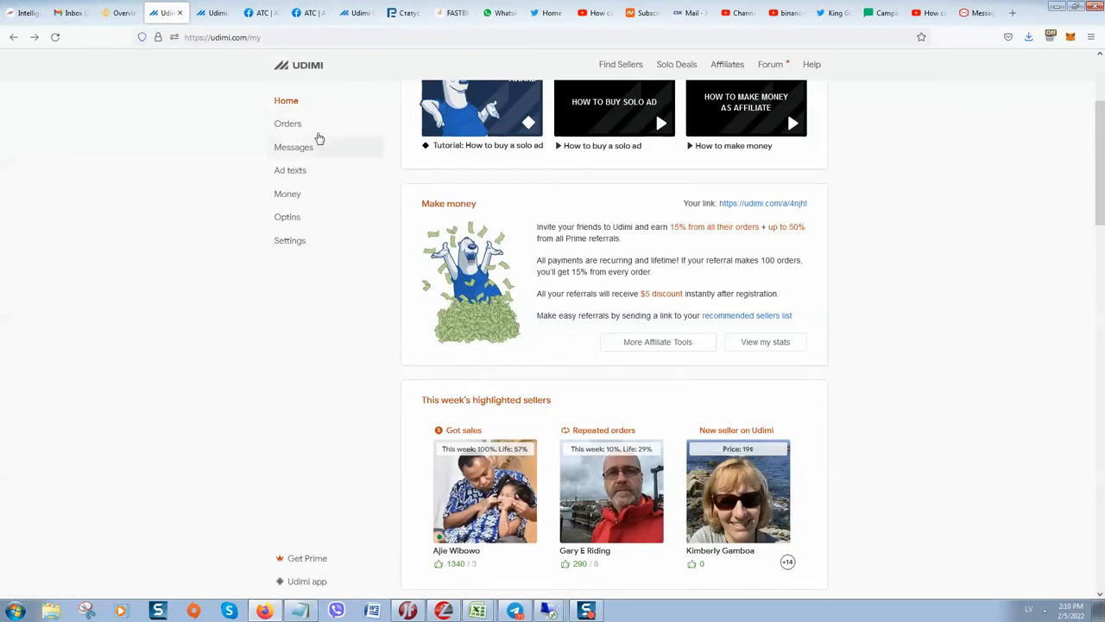
mouse_move(856, 147)
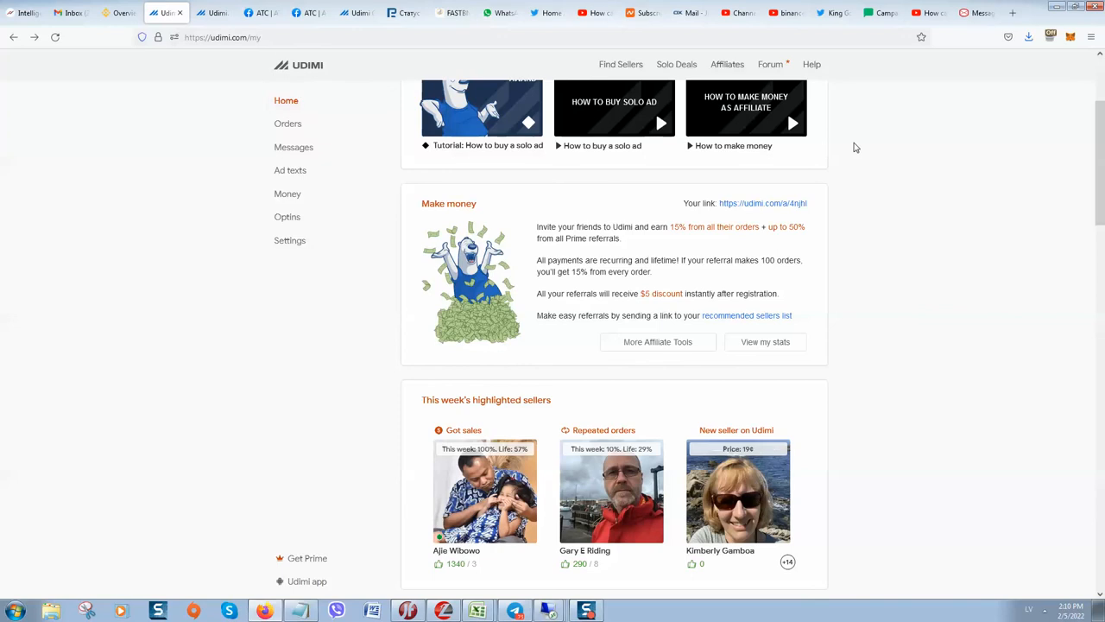
scroll(down, 3)
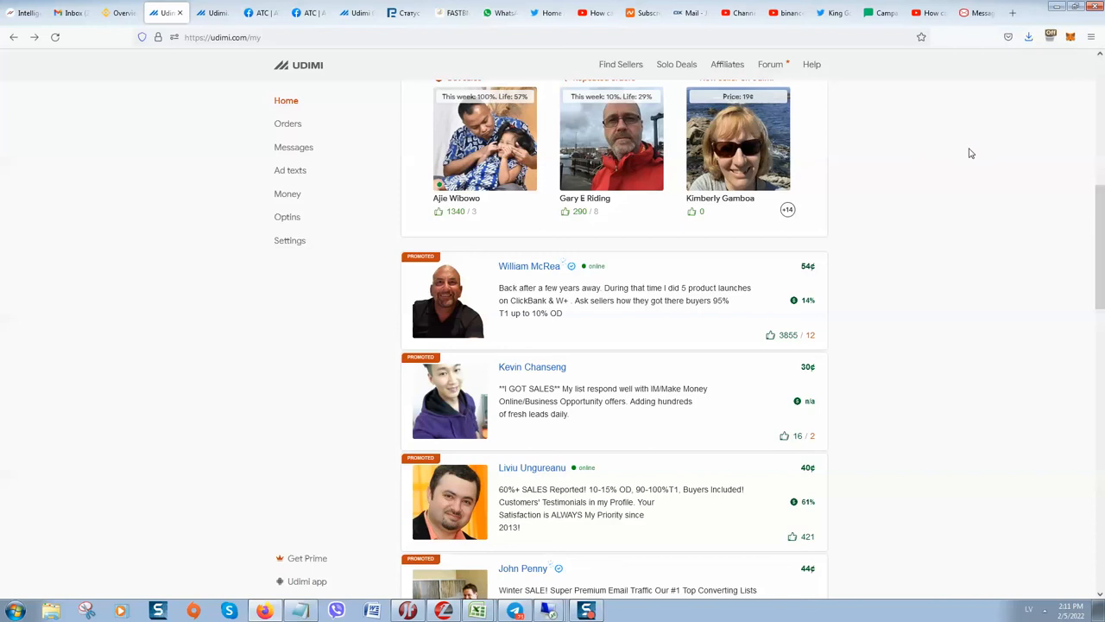
mouse_move(981, 220)
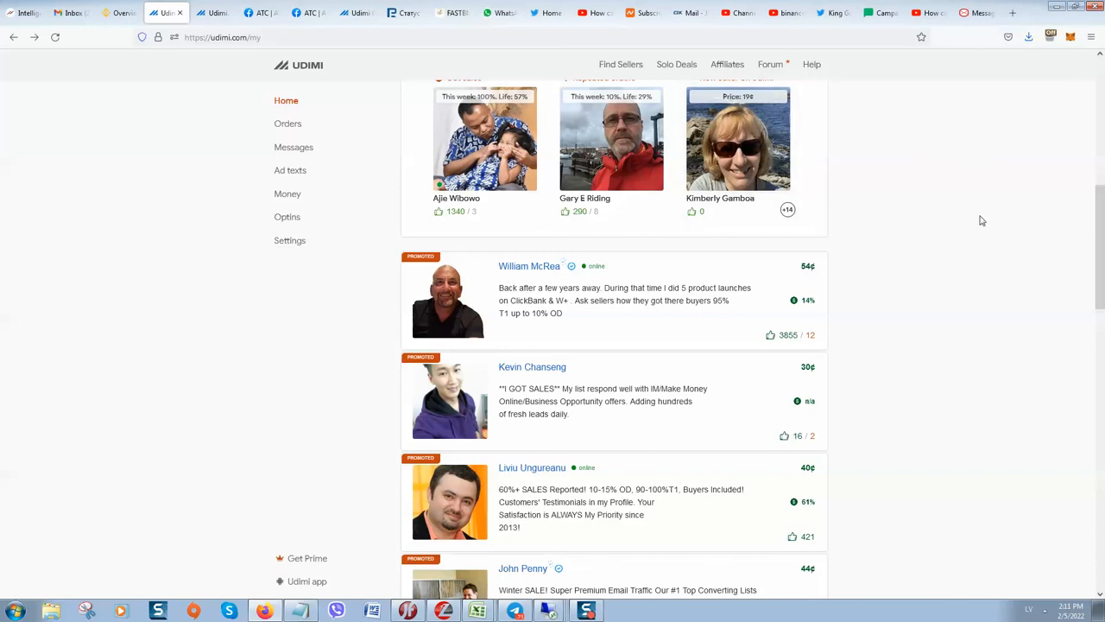
mouse_move(966, 213)
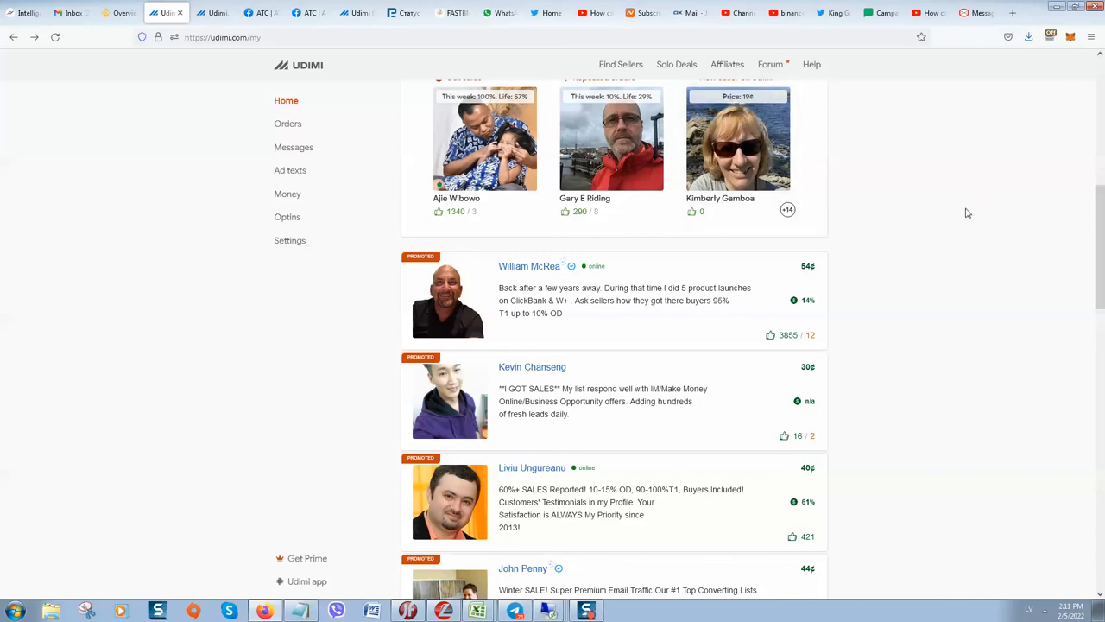
mouse_move(957, 216)
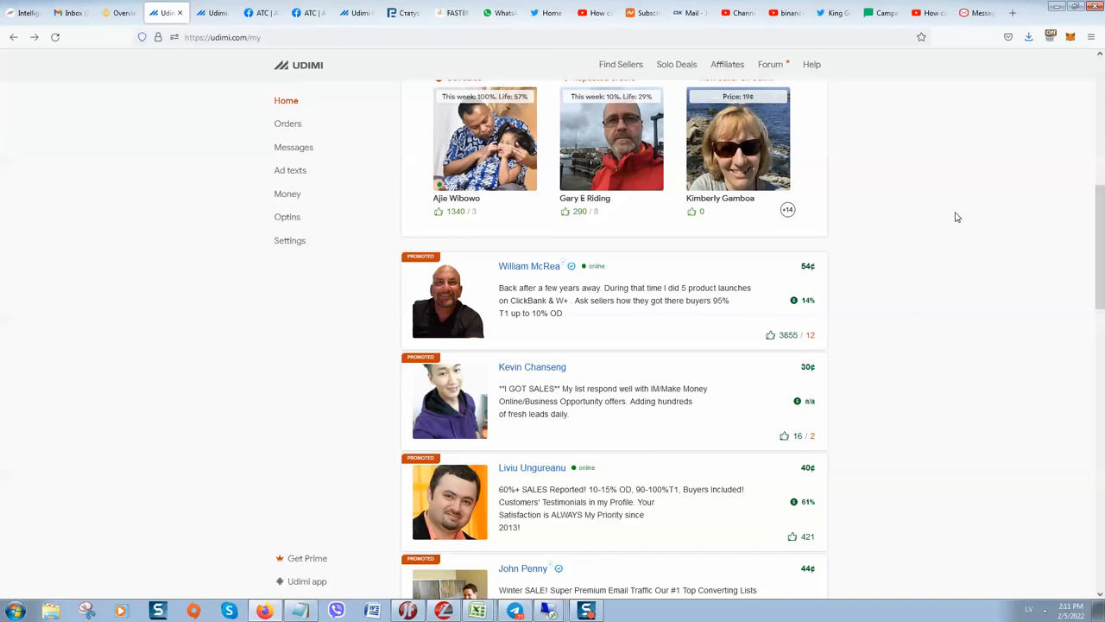
mouse_move(953, 221)
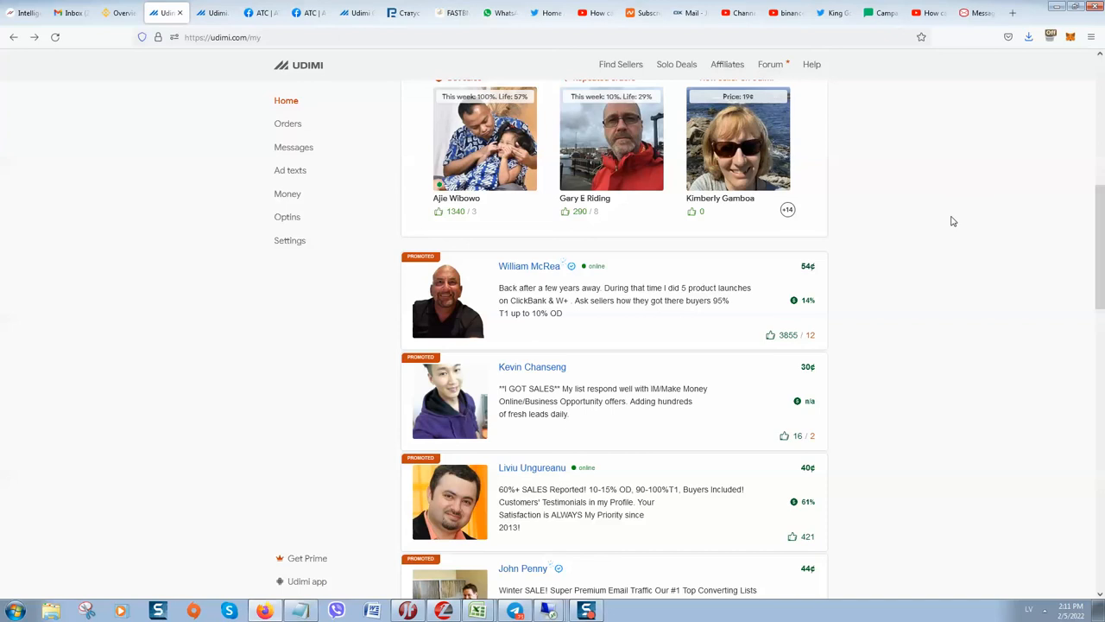
mouse_move(943, 218)
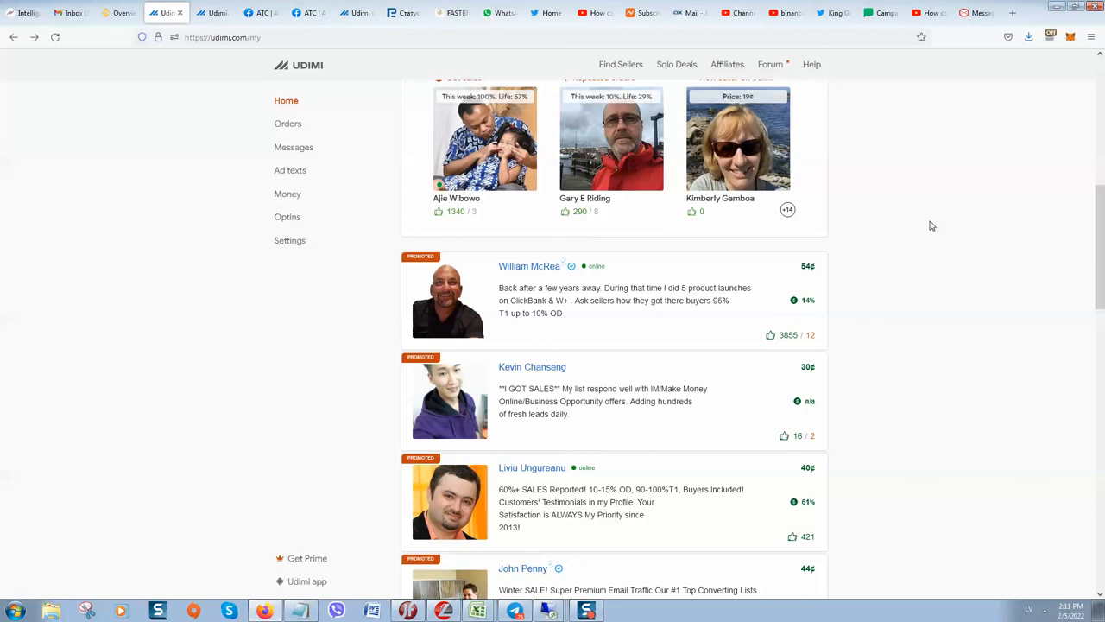
mouse_move(953, 46)
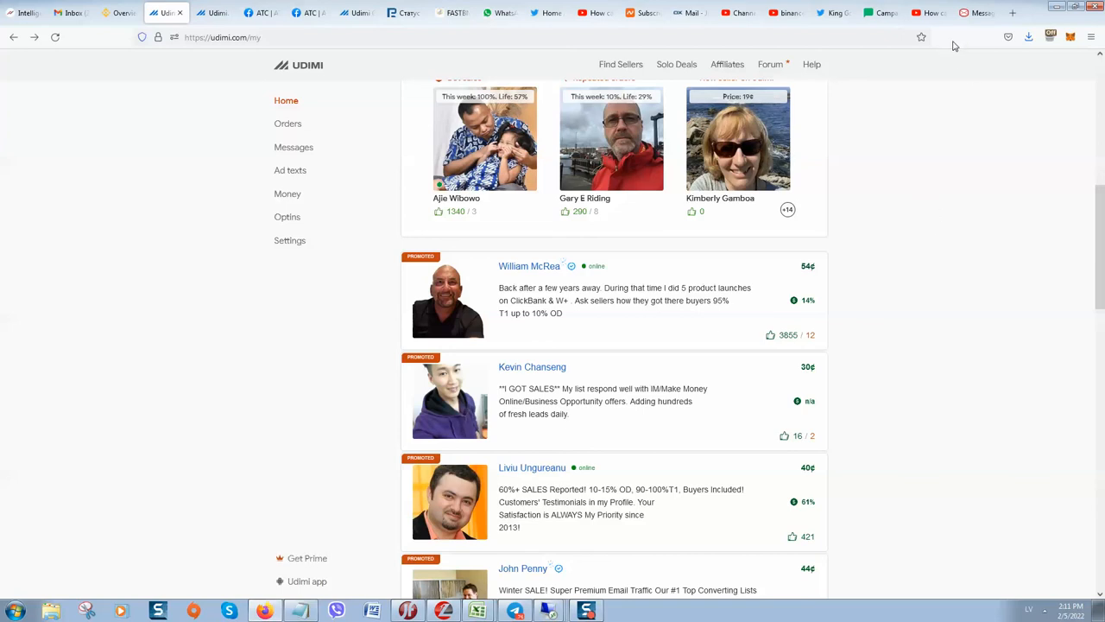
mouse_move(949, 65)
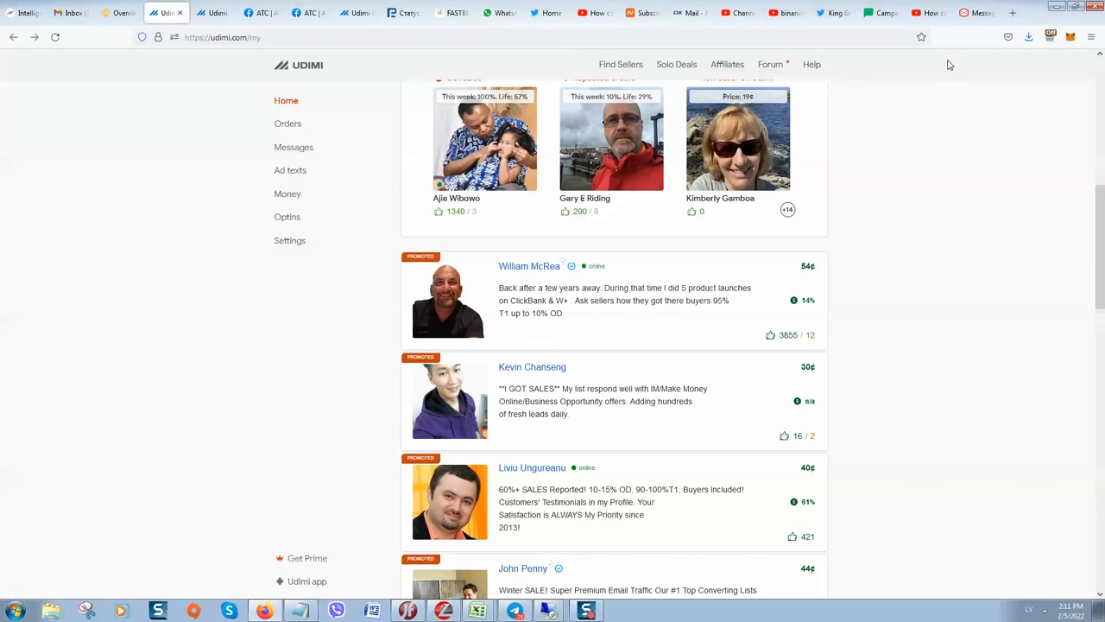
mouse_move(915, 84)
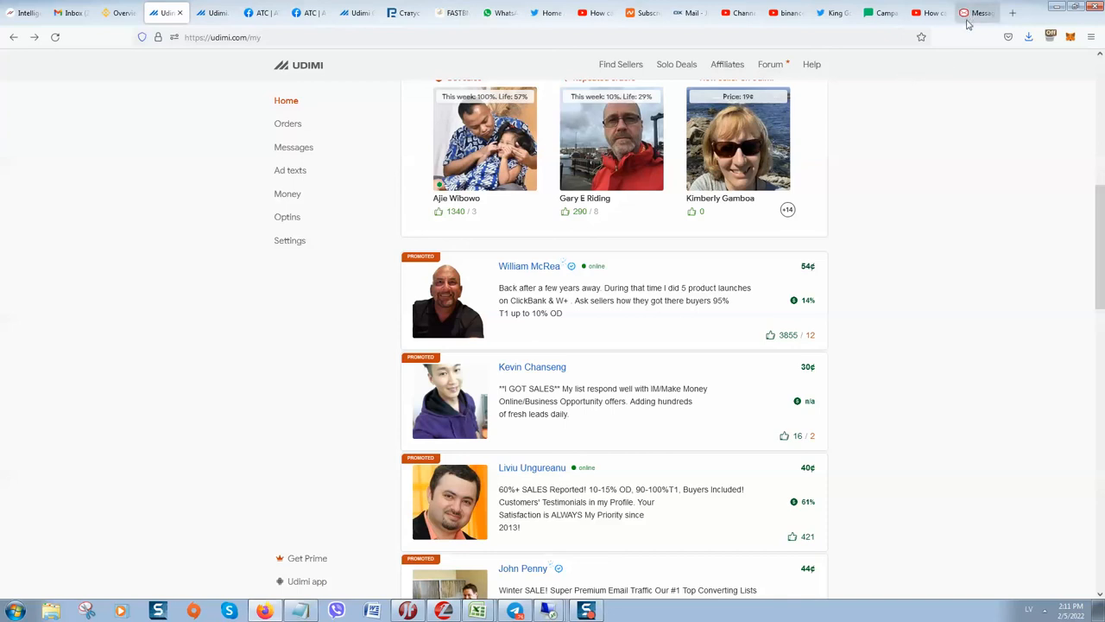
mouse_move(961, 28)
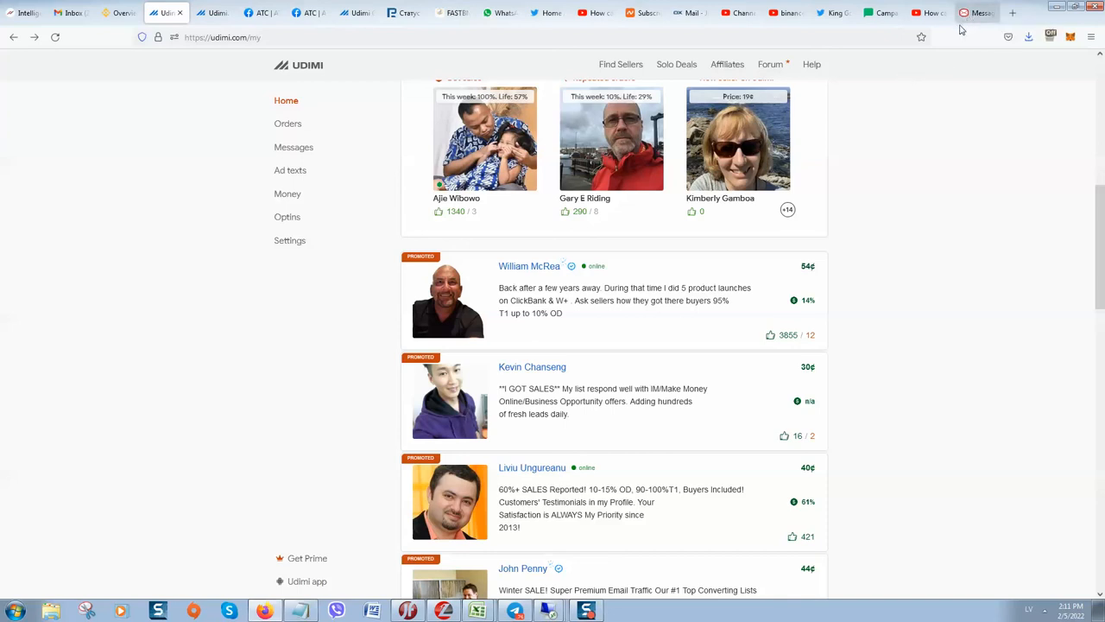